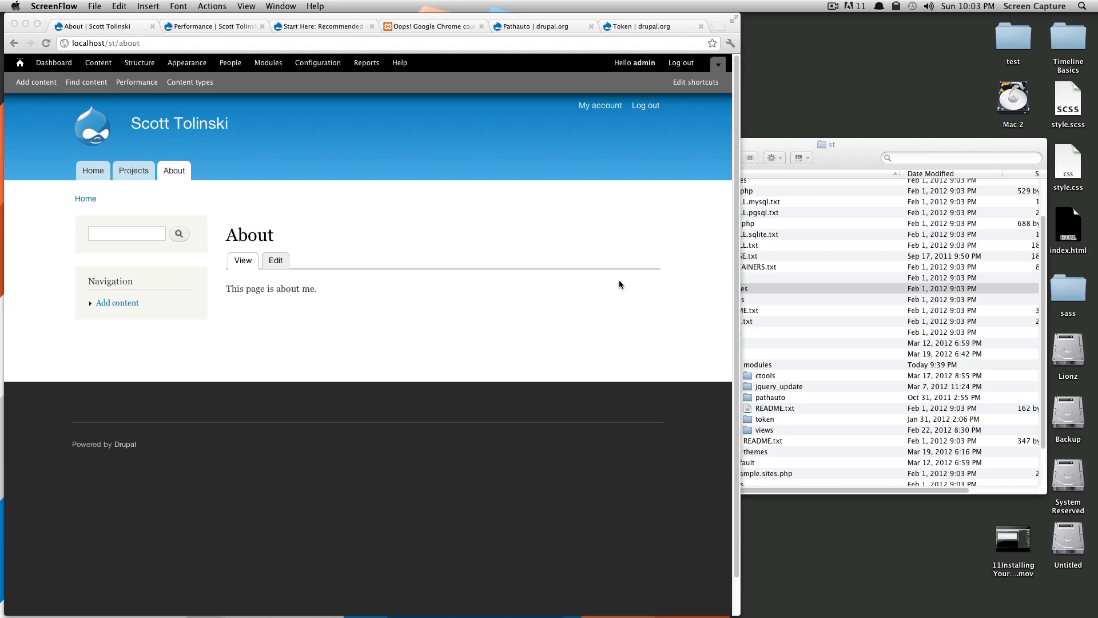
mouse_move(607, 279)
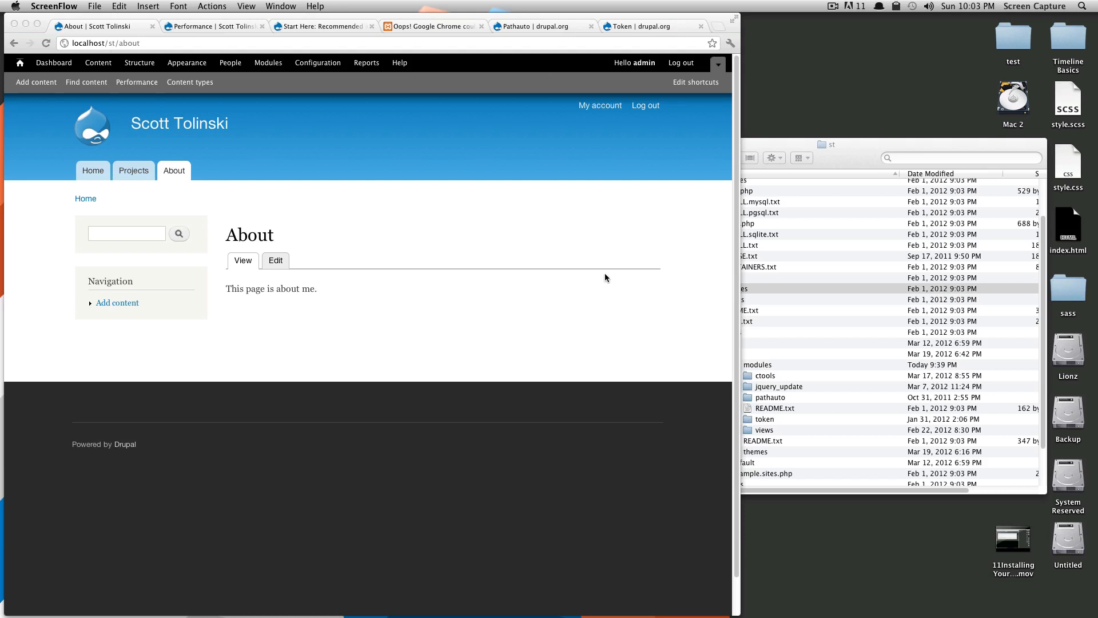
mouse_move(622, 272)
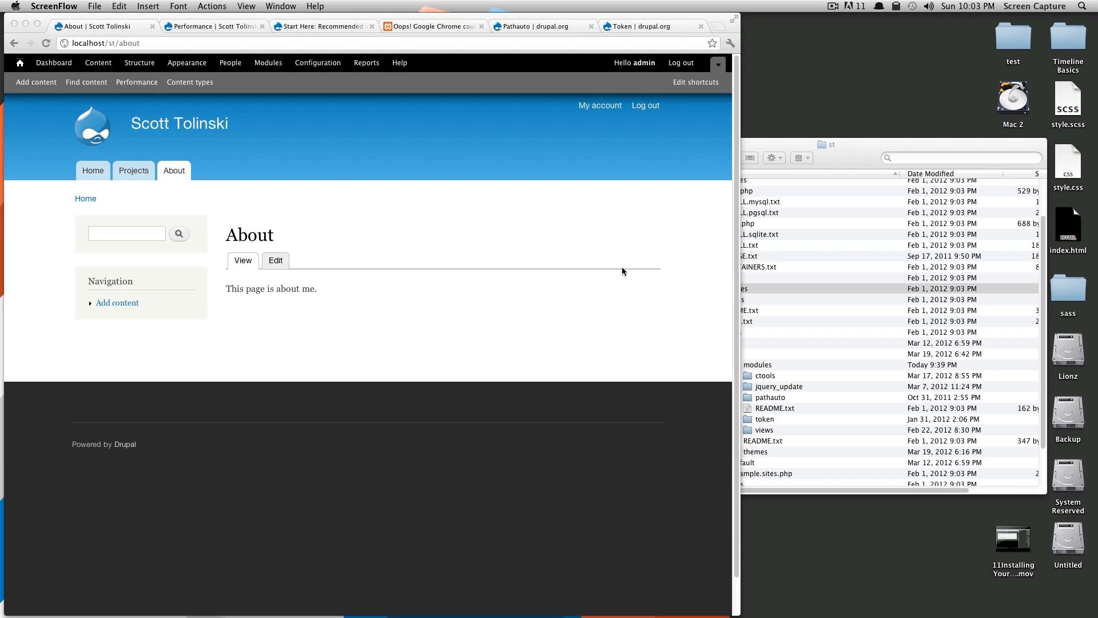
mouse_move(637, 286)
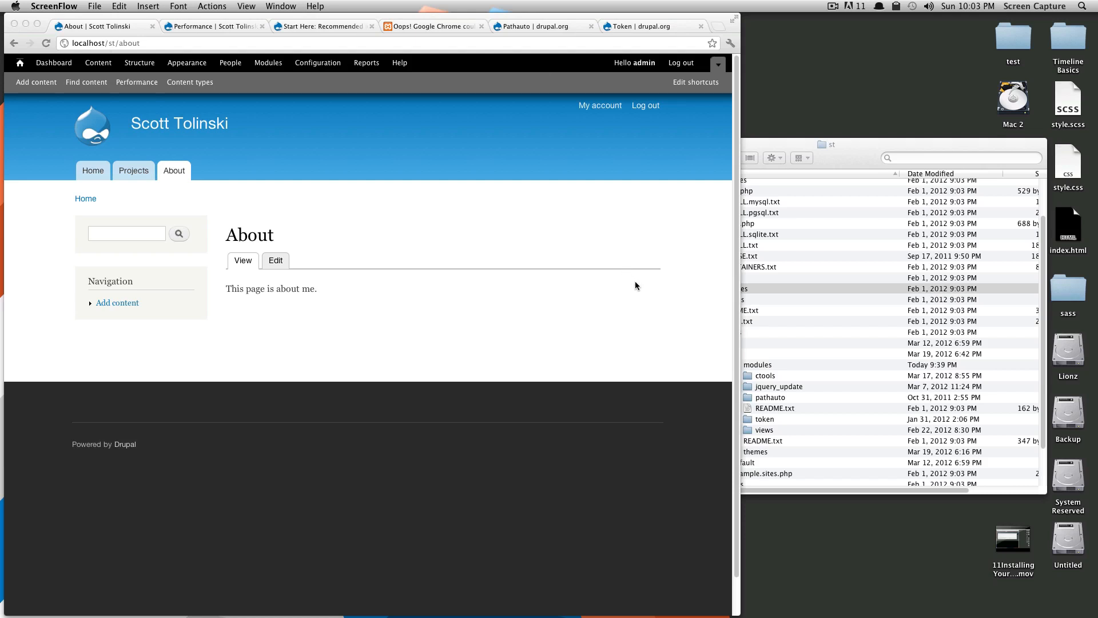
mouse_move(520, 249)
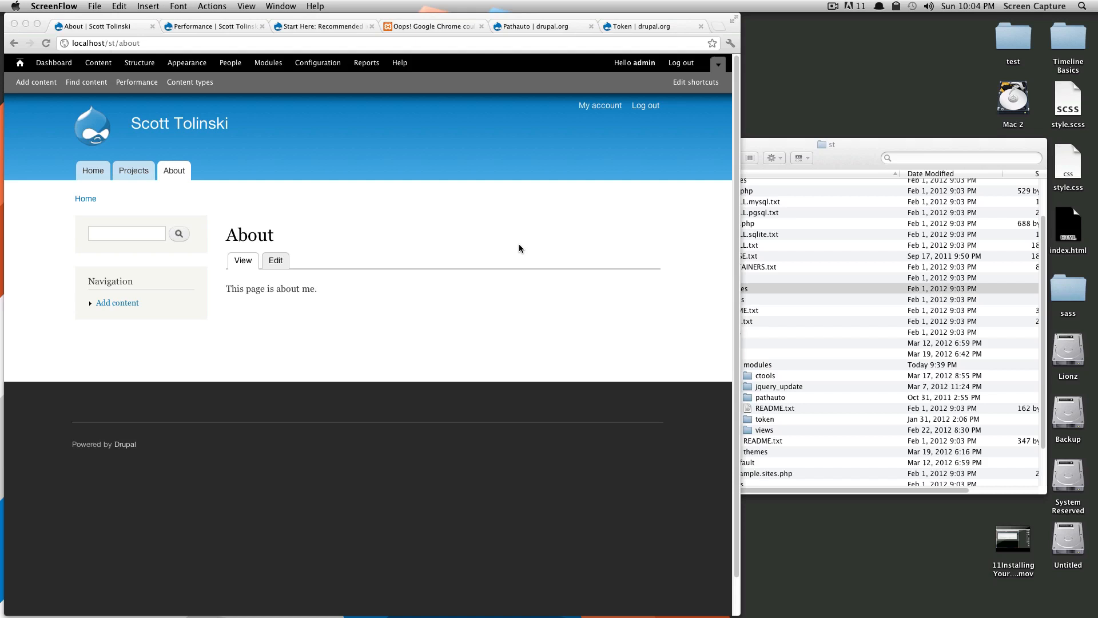
mouse_move(420, 365)
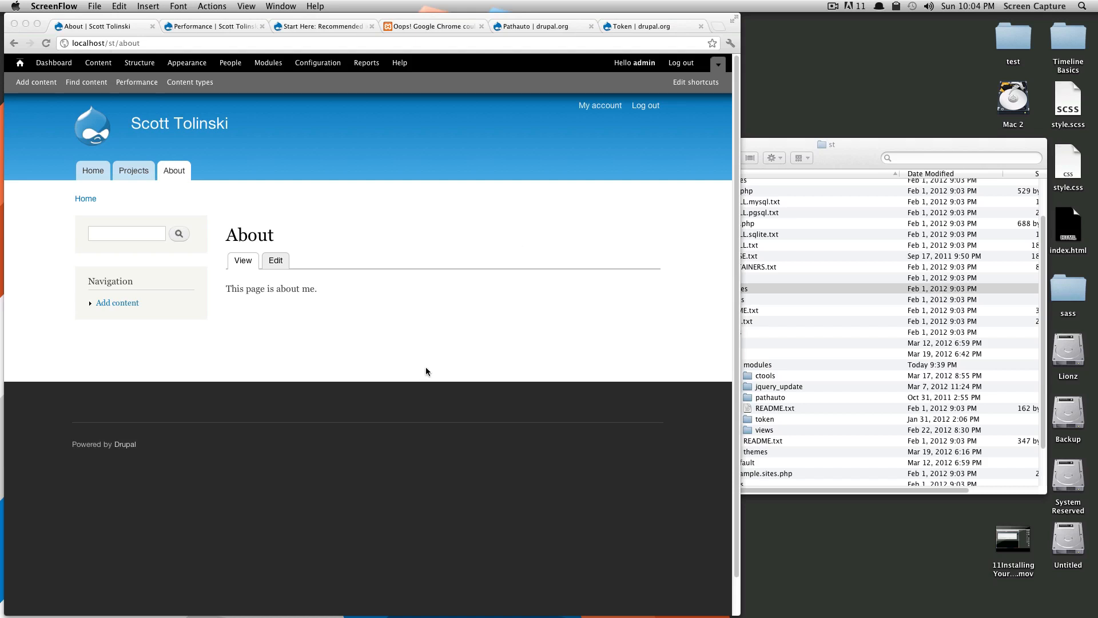
mouse_move(430, 373)
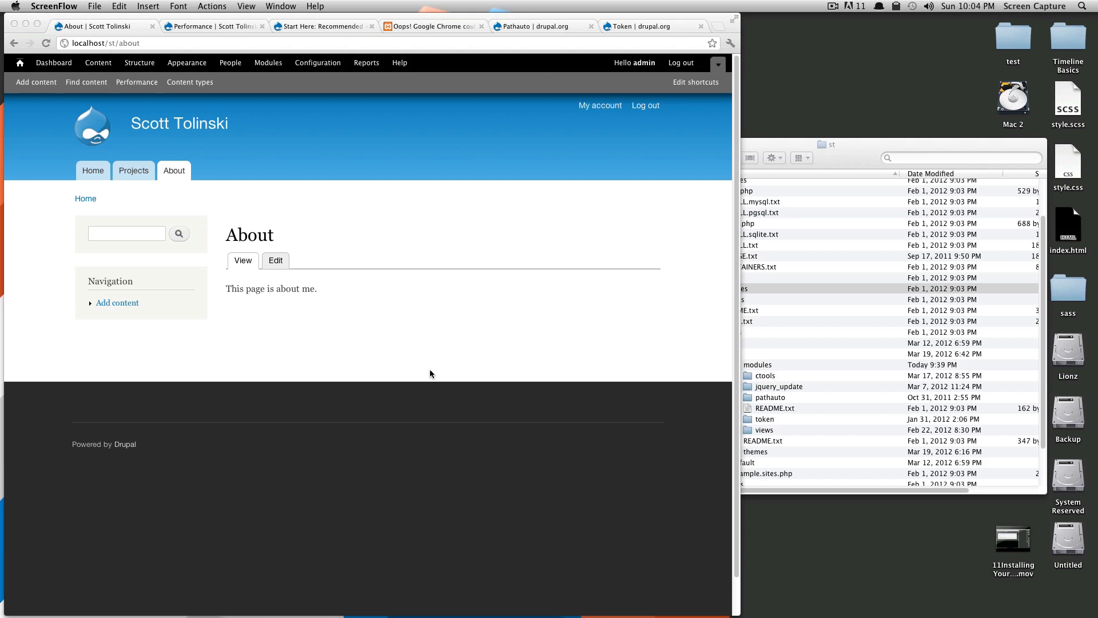
mouse_move(476, 349)
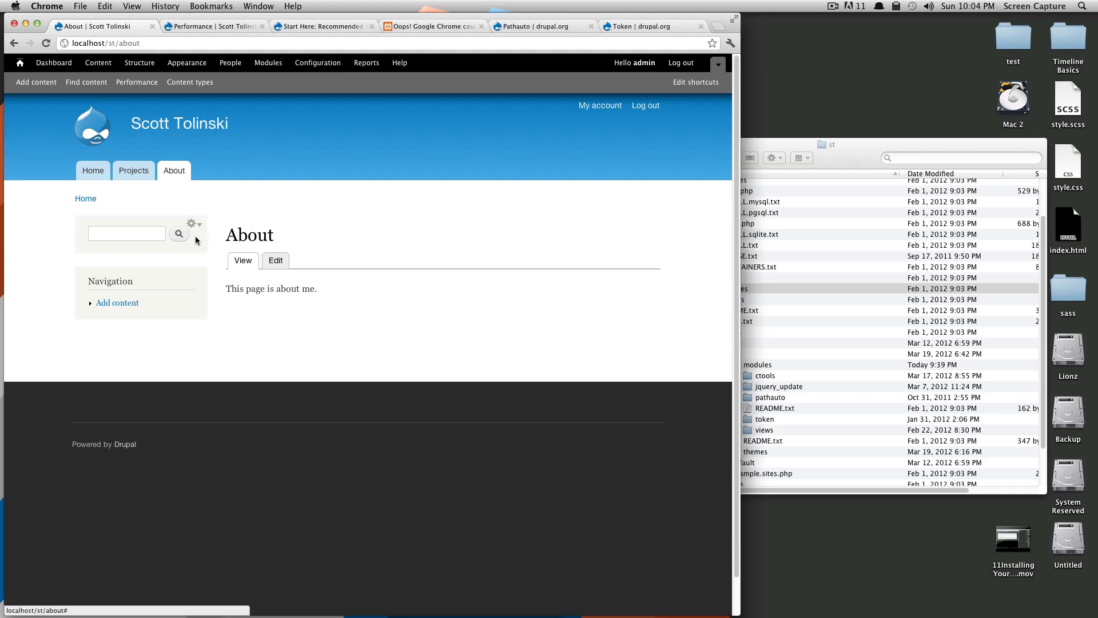
mouse_move(195, 274)
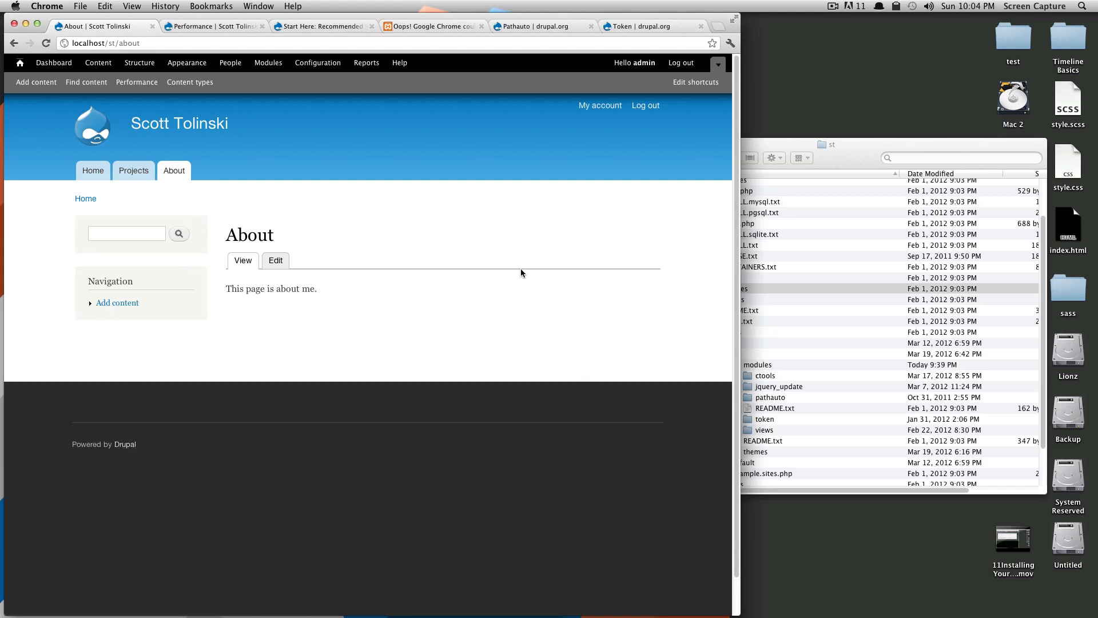
mouse_move(149, 144)
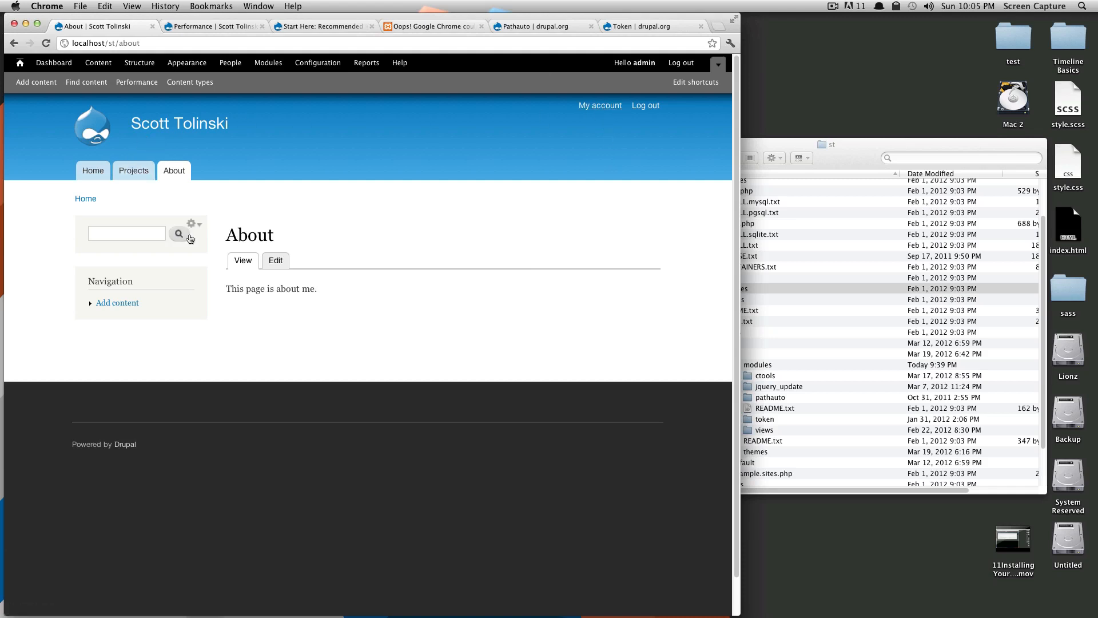
- Return from the About page to the front page showing My First Drupal Article
left_click(93, 170)
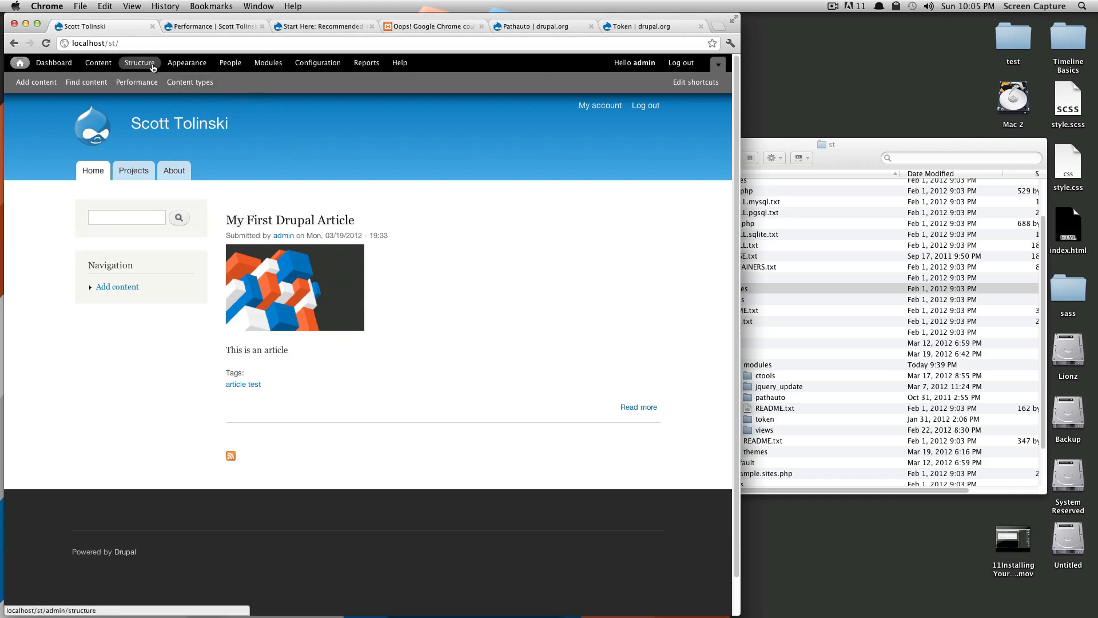
- Go to Structure > Blocks, add Blocks as a shortcut, and review the region listing
left_click(138, 61)
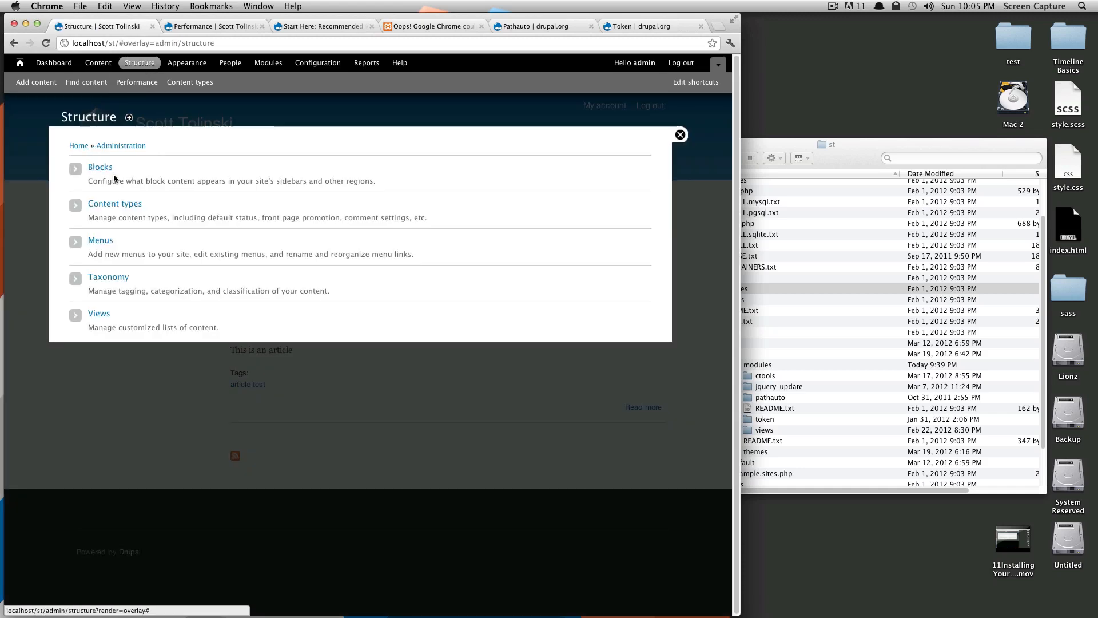
left_click(100, 167)
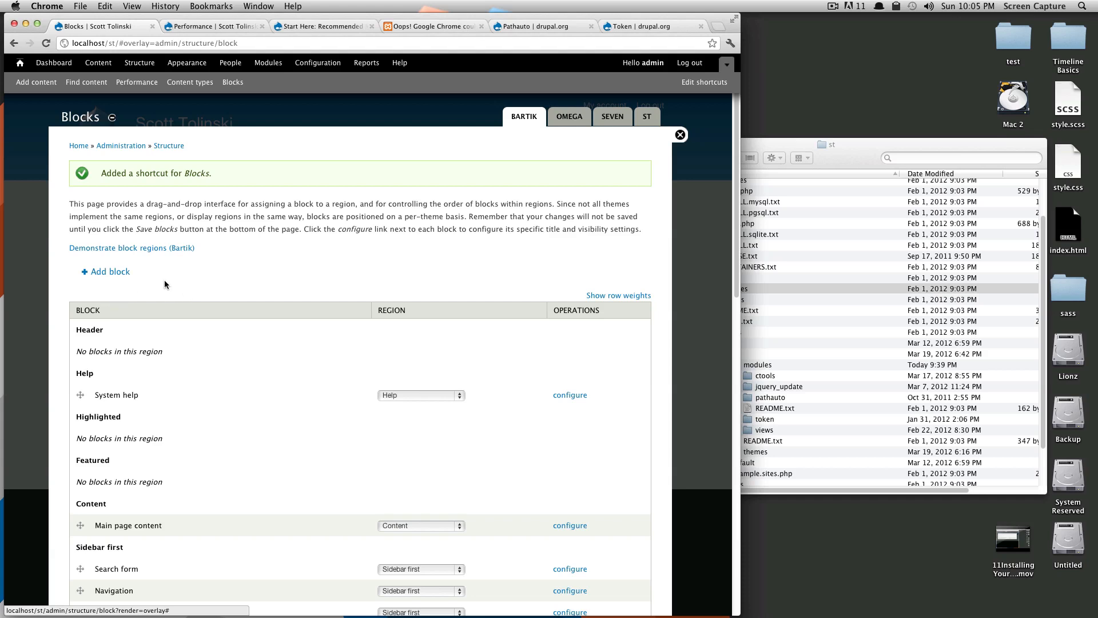
mouse_move(174, 275)
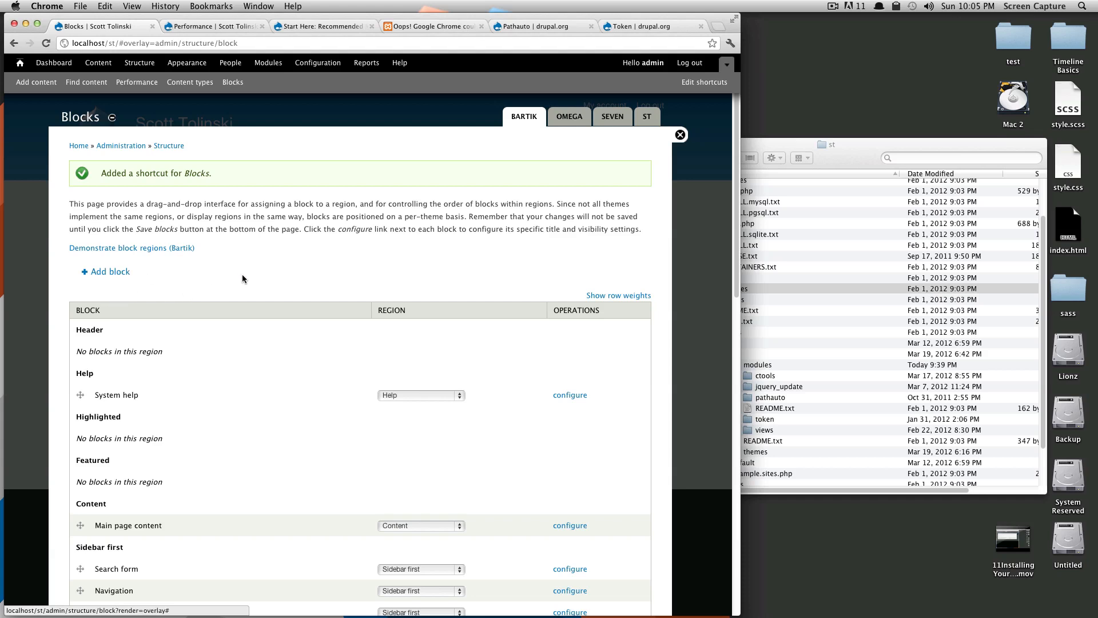
scroll("down", 3)
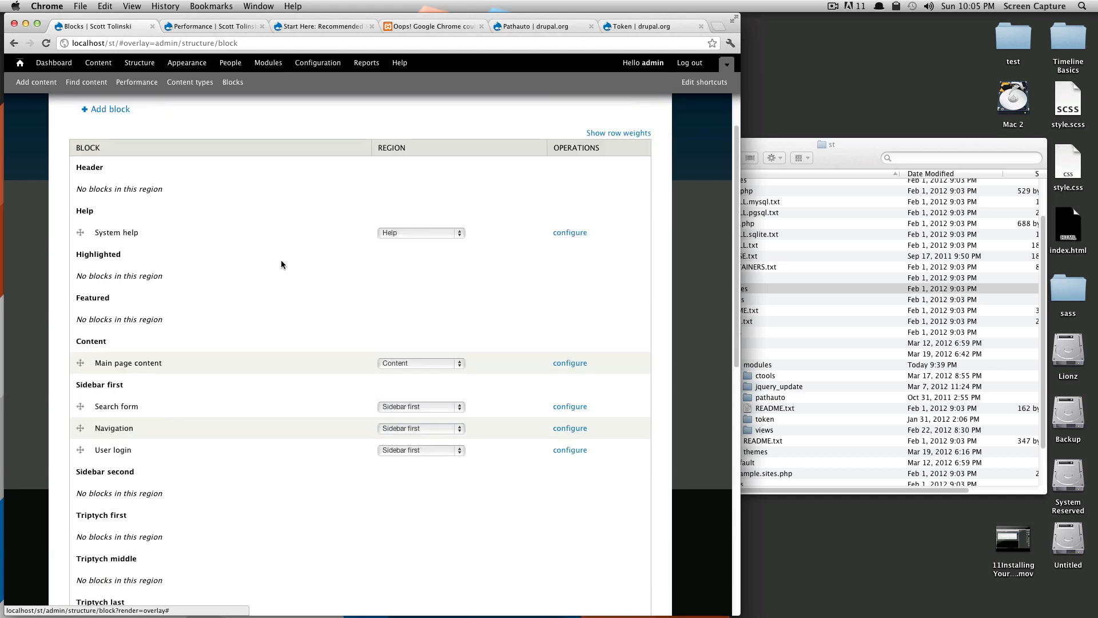
scroll("down", 3)
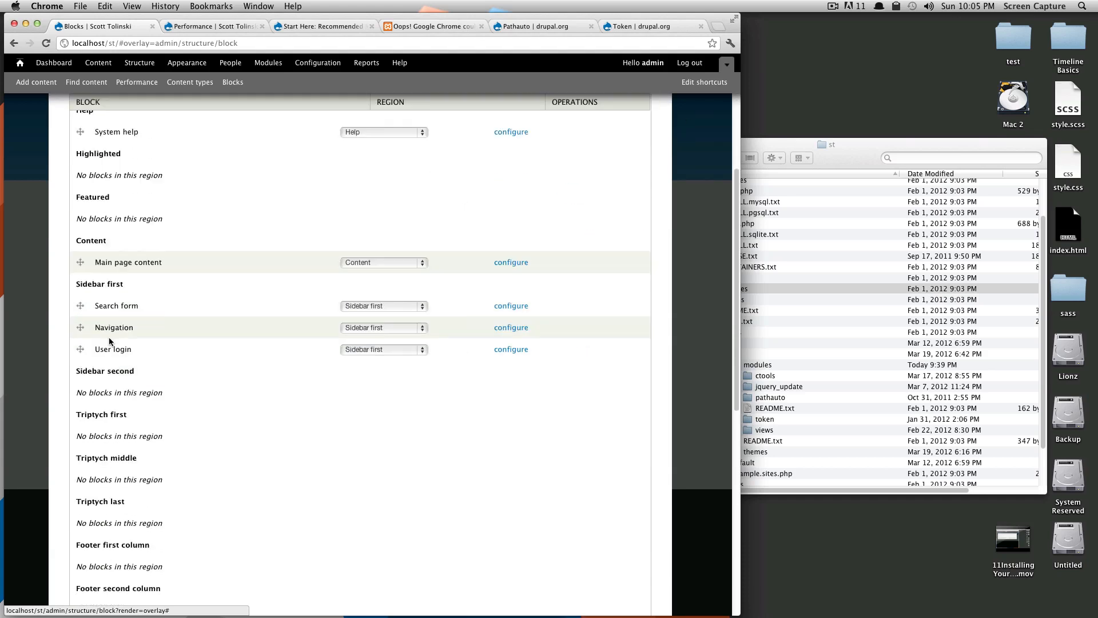
scroll("up", 3)
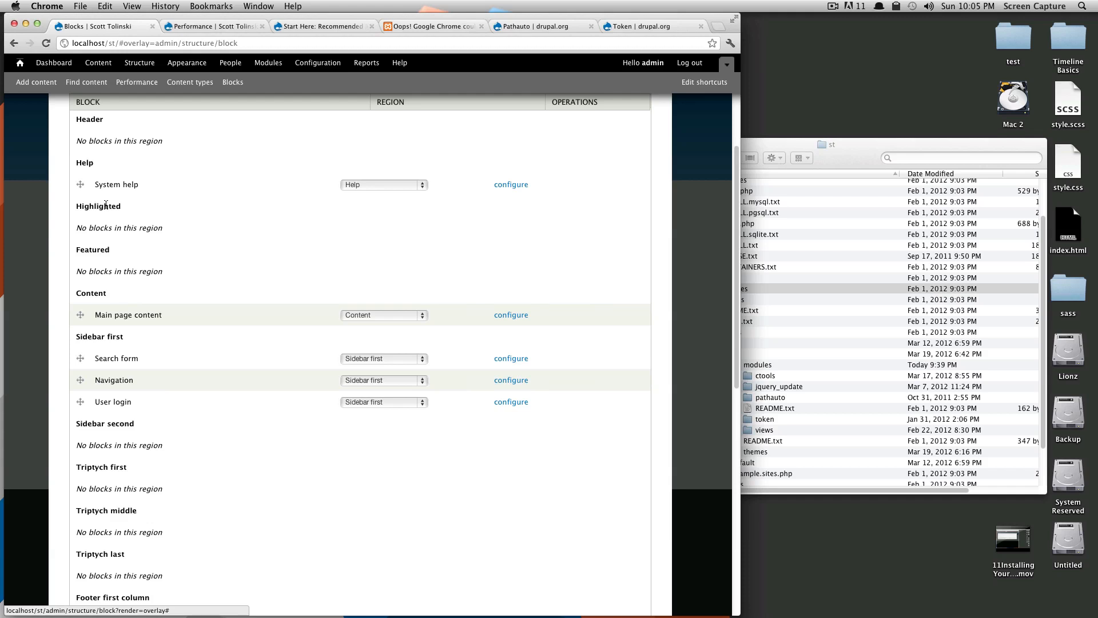
mouse_move(112, 204)
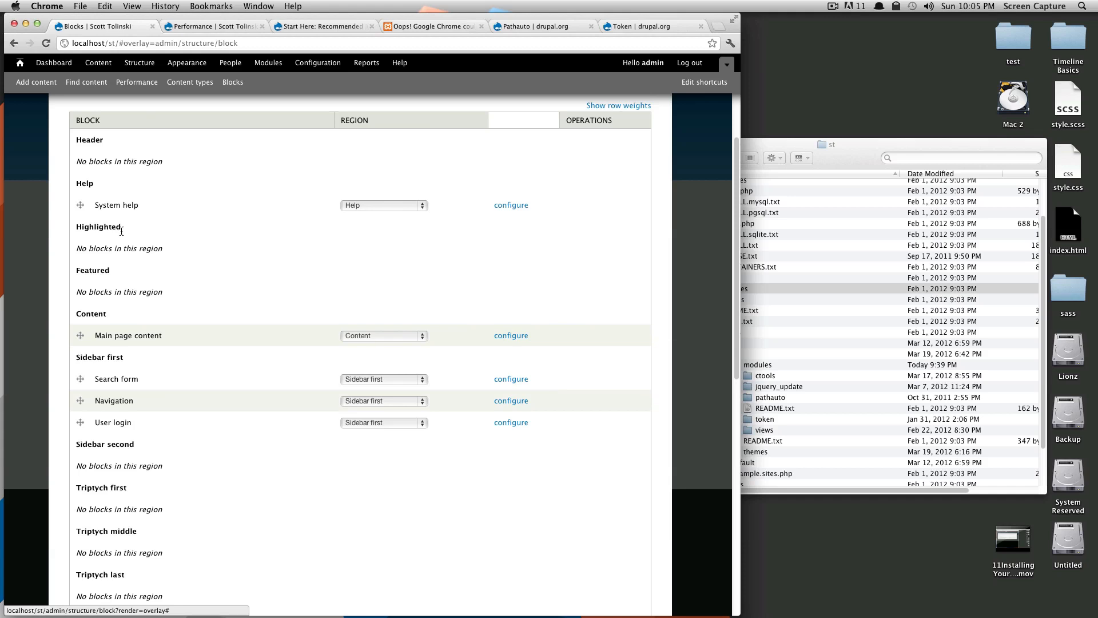
mouse_move(180, 294)
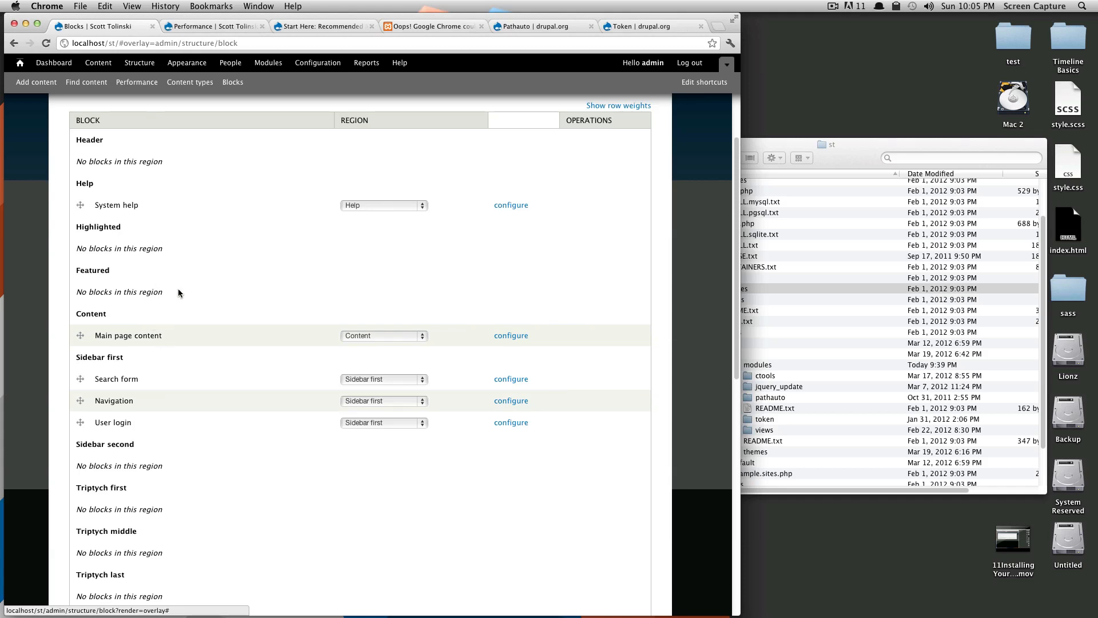
mouse_move(152, 335)
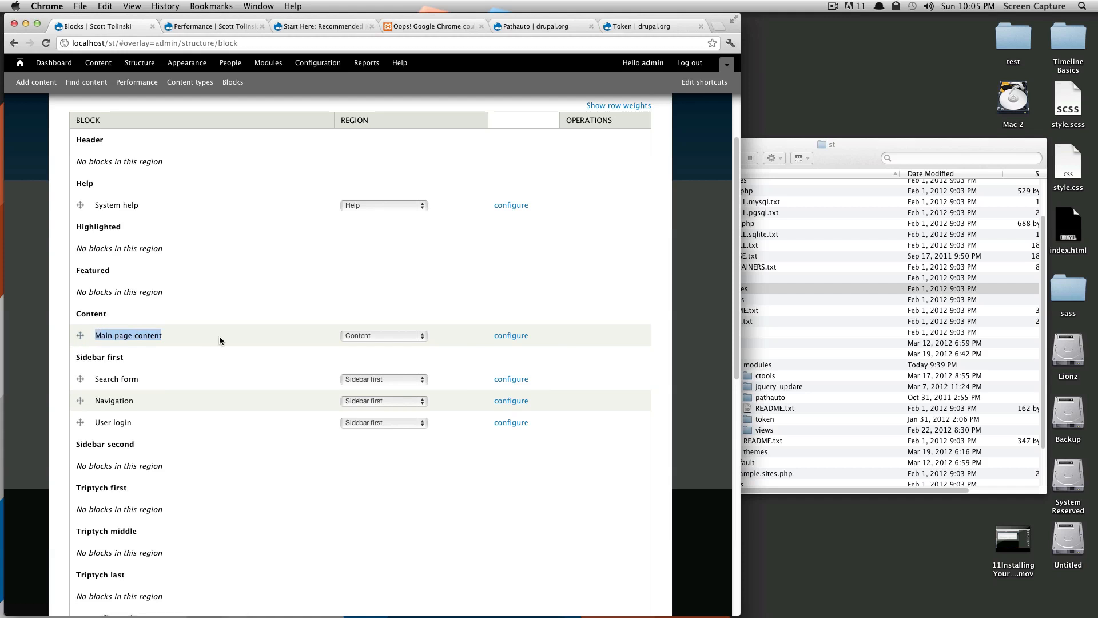
scroll("down", 3)
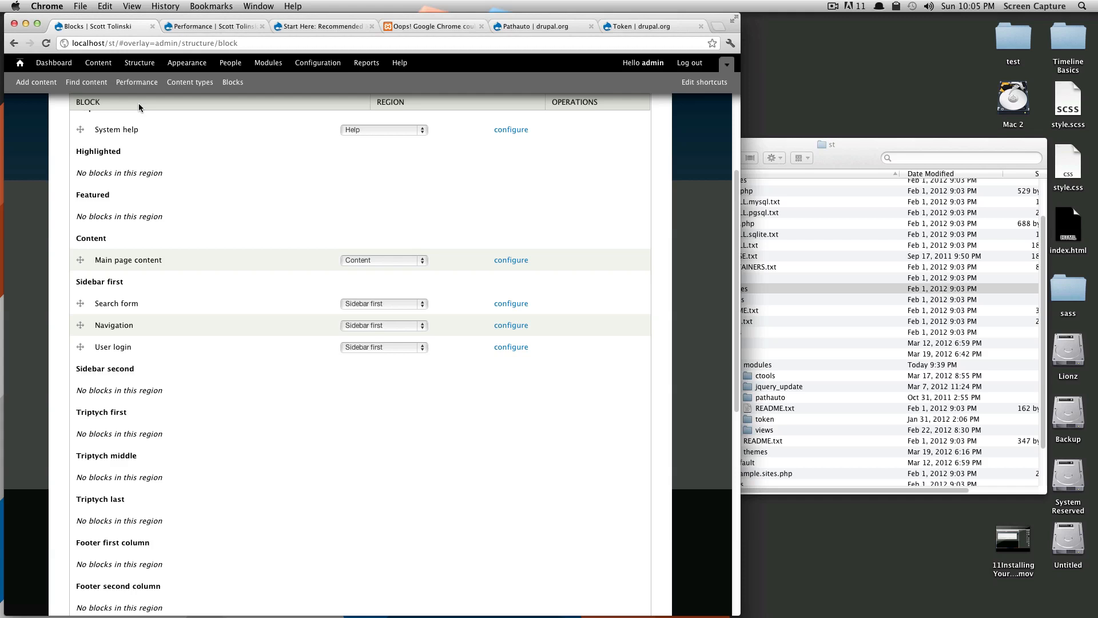
- Move Navigation above Search form in Sidebar first and save the block order
left_click(660, 26)
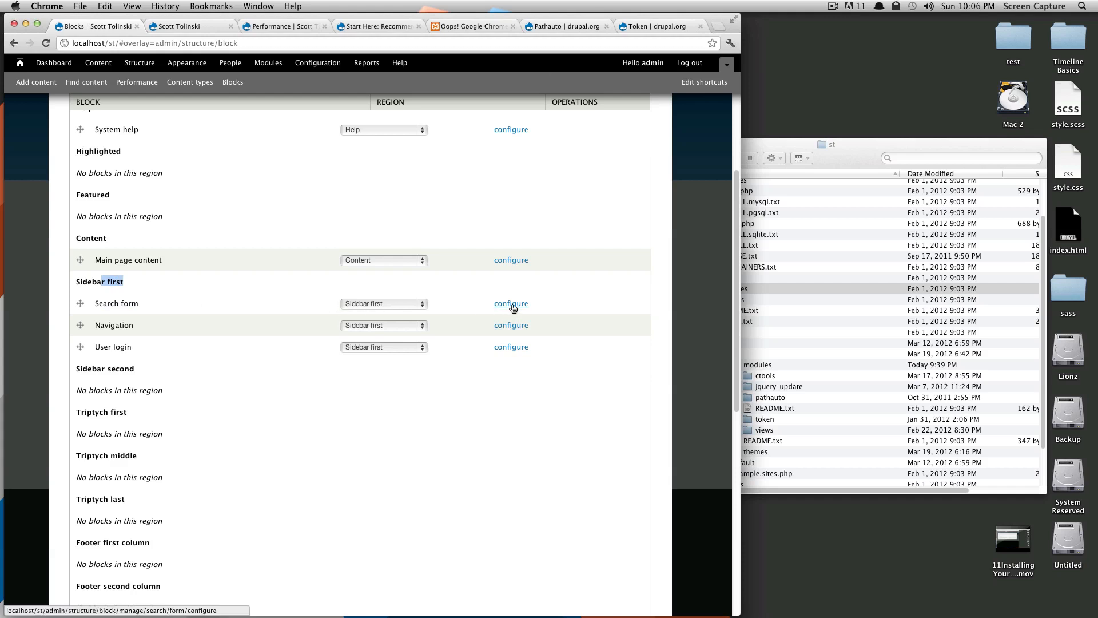
left_click_drag(80, 302, 80, 325)
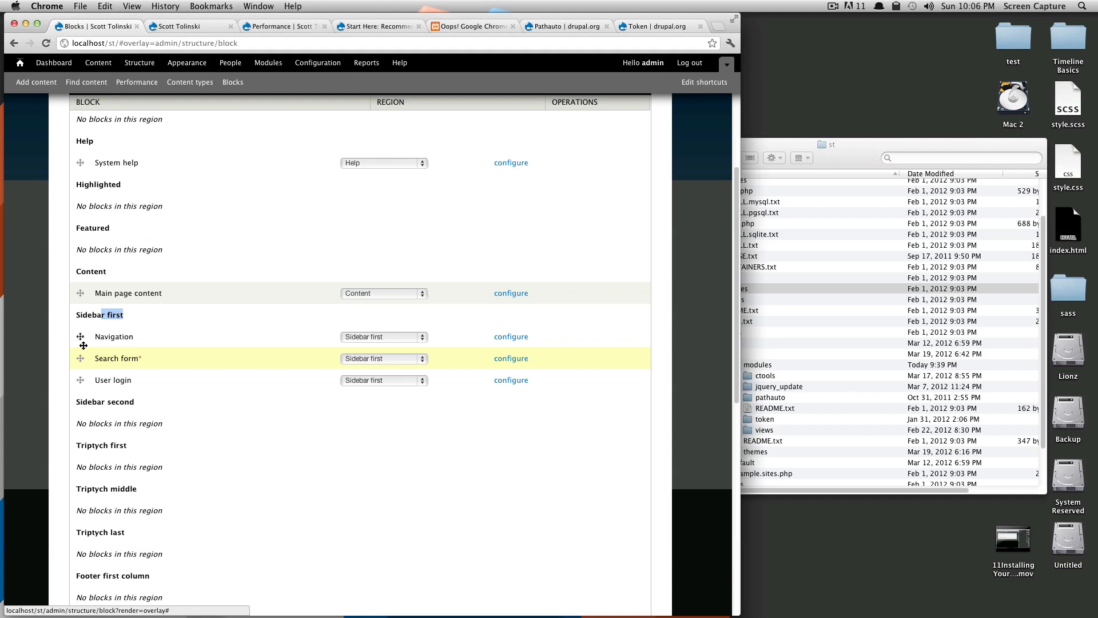
scroll("down", 3)
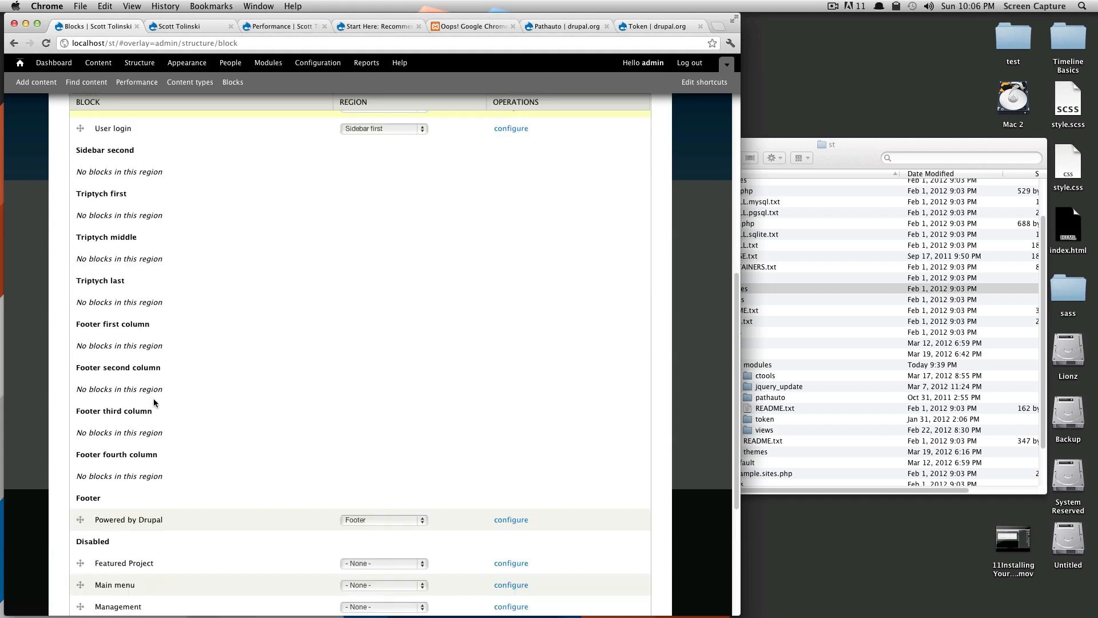
scroll("down", 3)
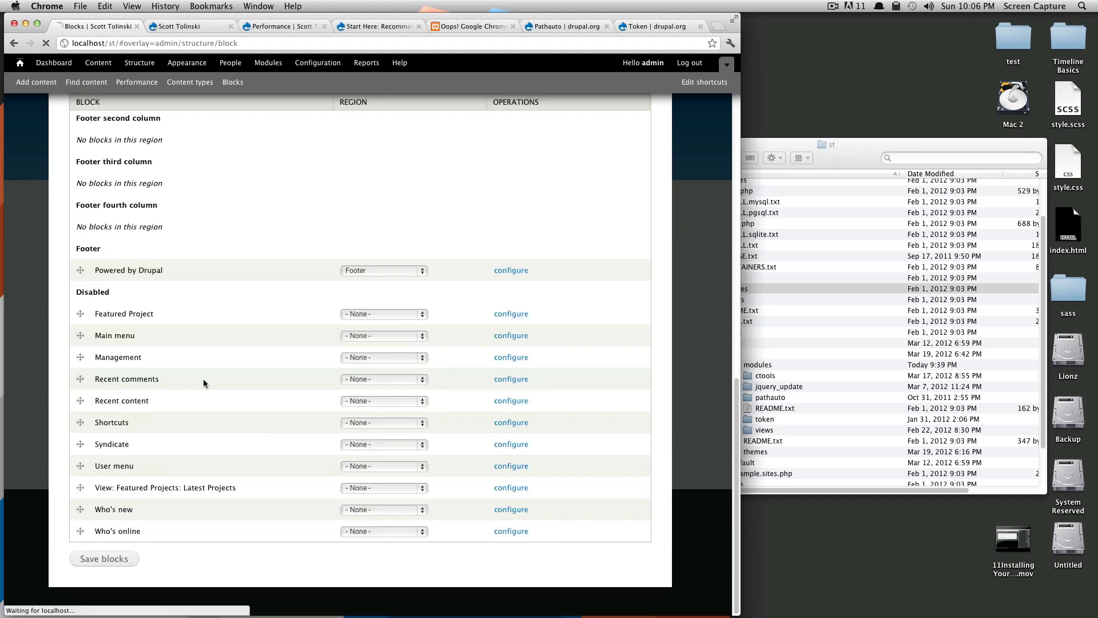
left_click(181, 26)
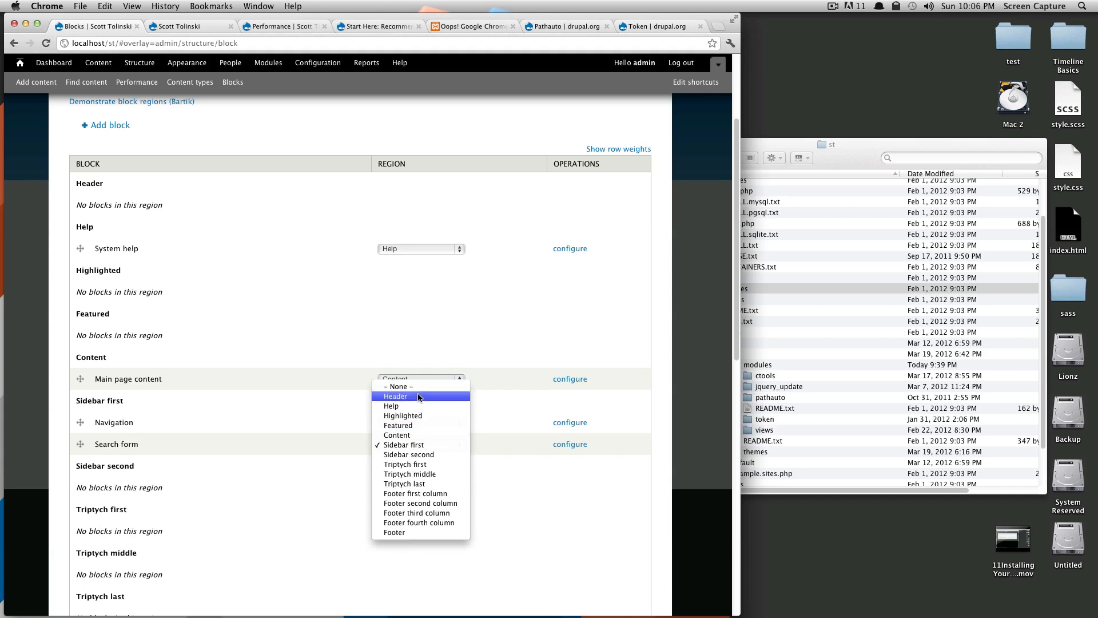
- Leave block administration and view the front page with Navigation in the left sidebar
left_click(395, 396)
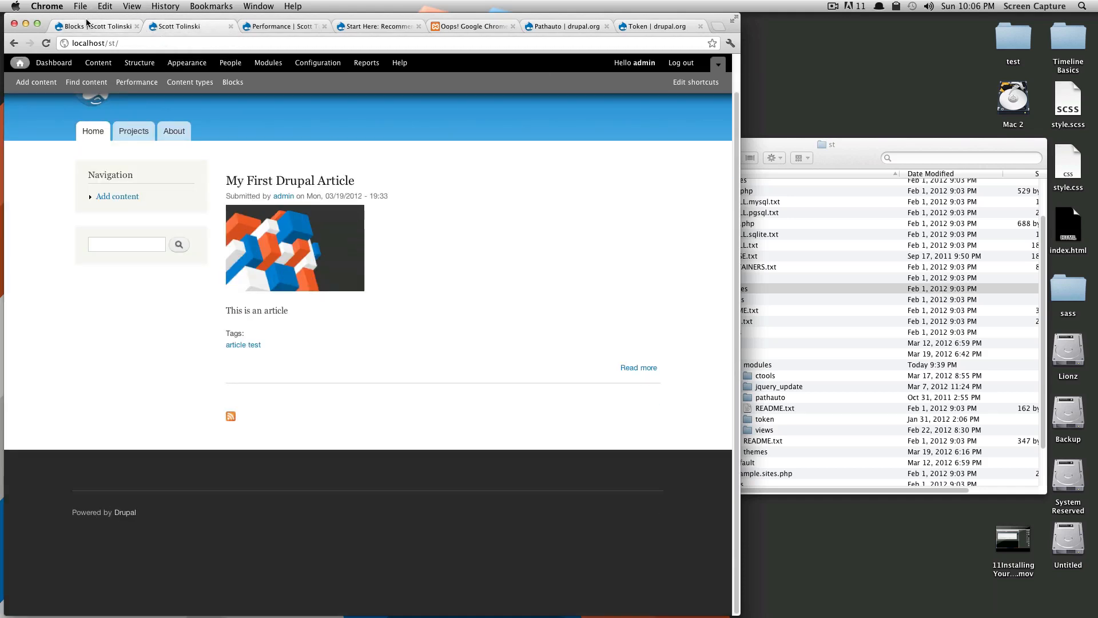
left_click(233, 82)
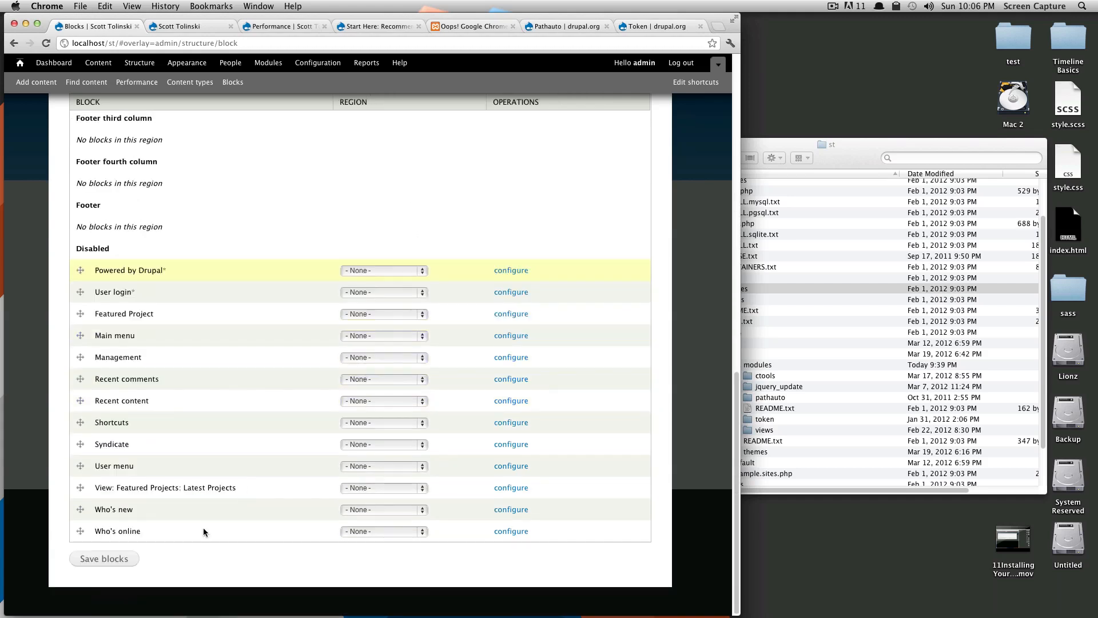
left_click(104, 559)
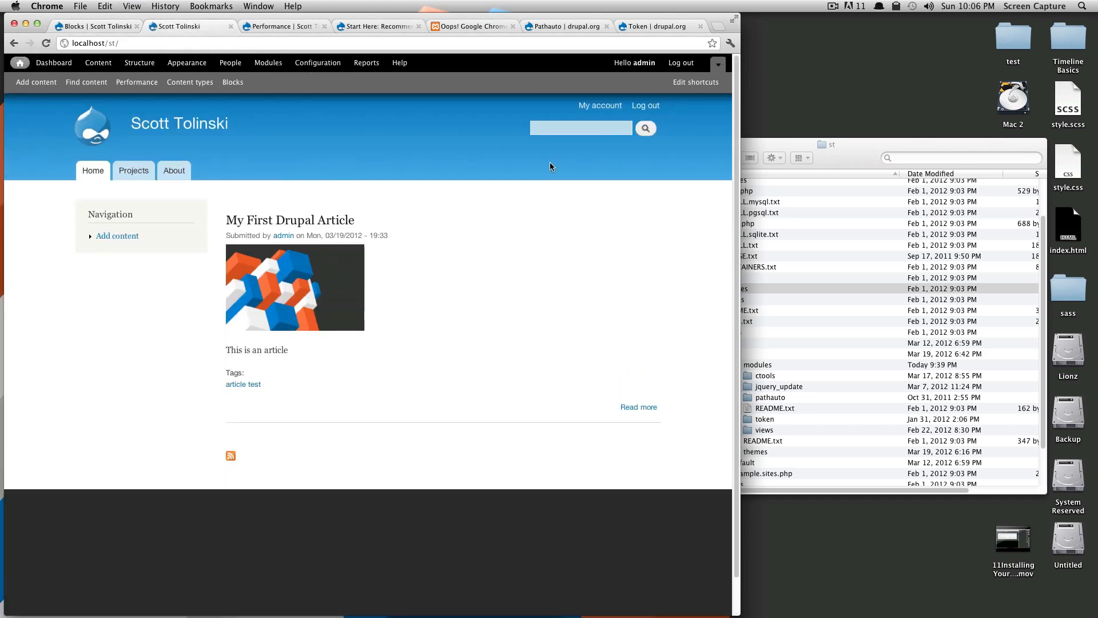
- View My First Drupal Article, then bring up the Blocks overlay from the shortcut bar
left_click(580, 127)
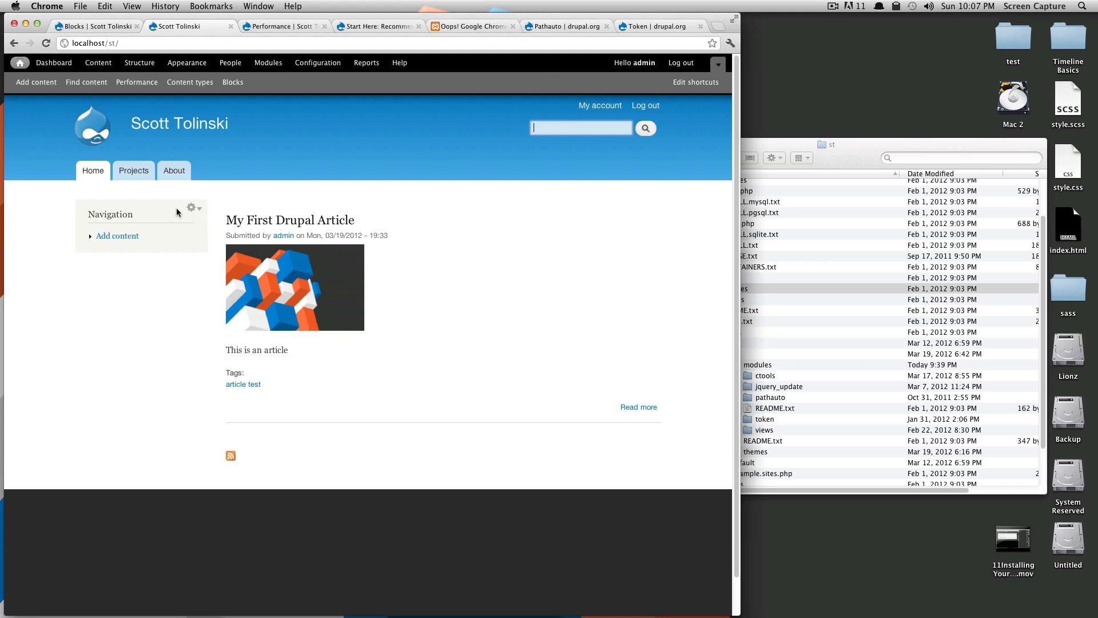
mouse_move(142, 225)
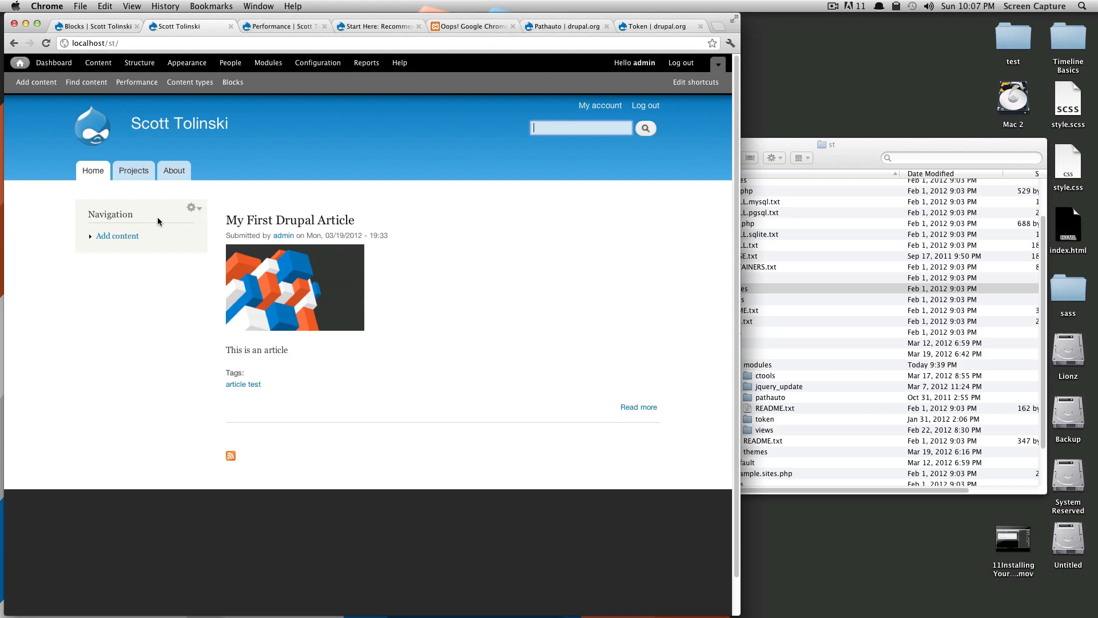
mouse_move(197, 238)
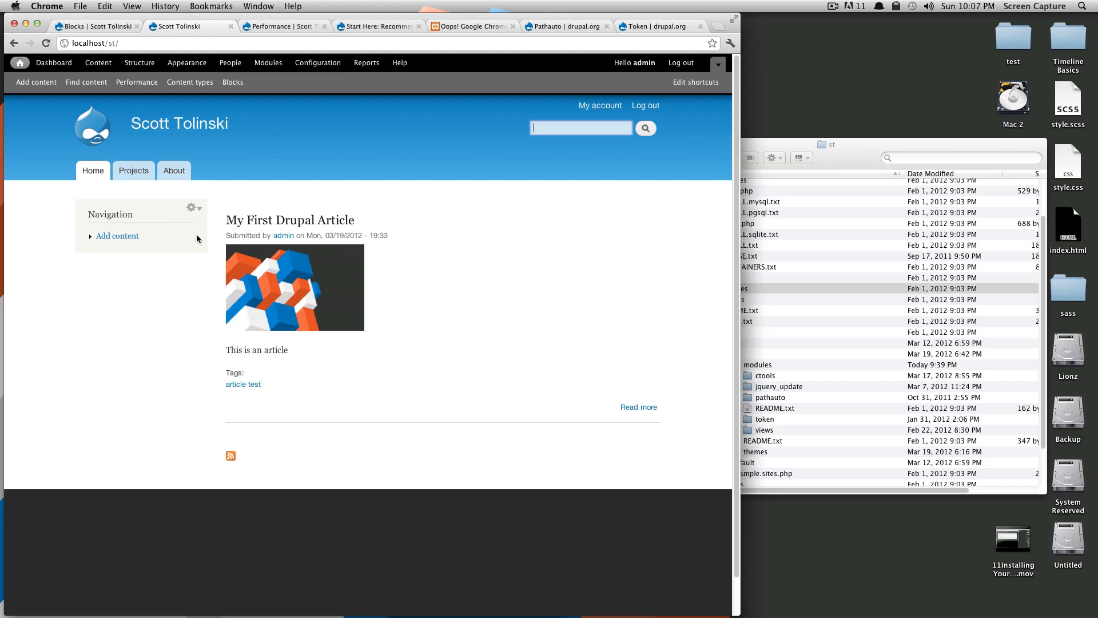
left_click(290, 220)
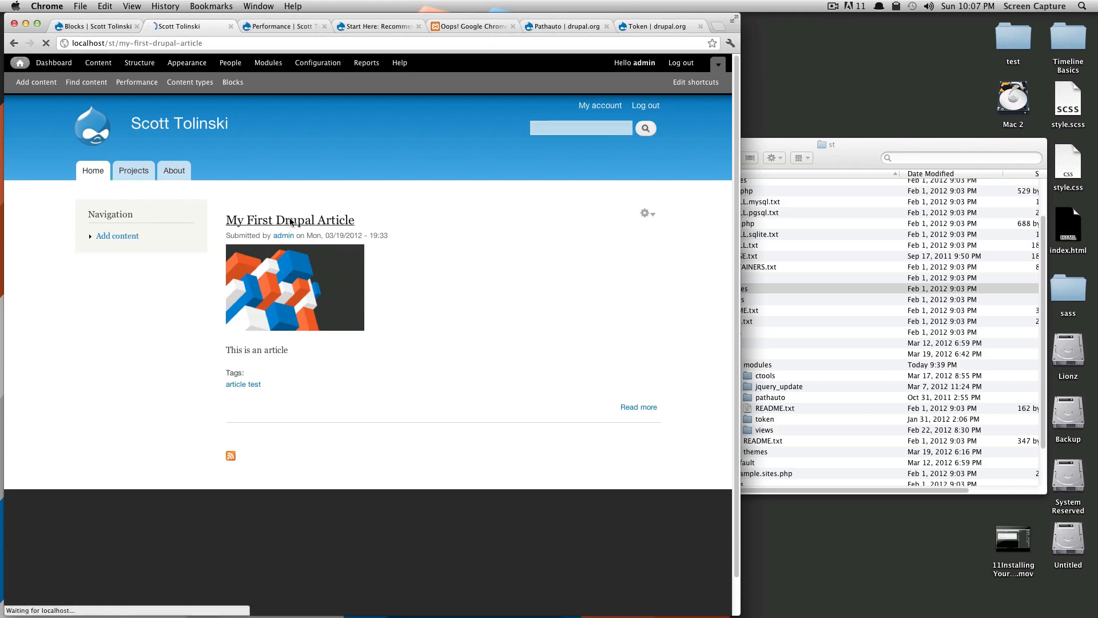
left_click(289, 219)
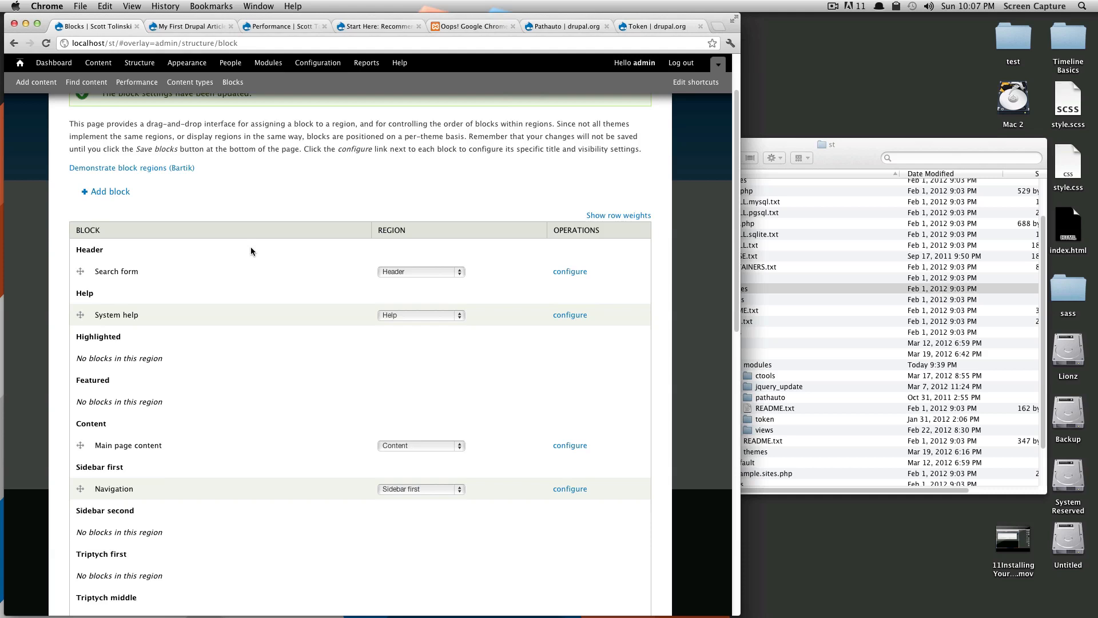
scroll("down", 3)
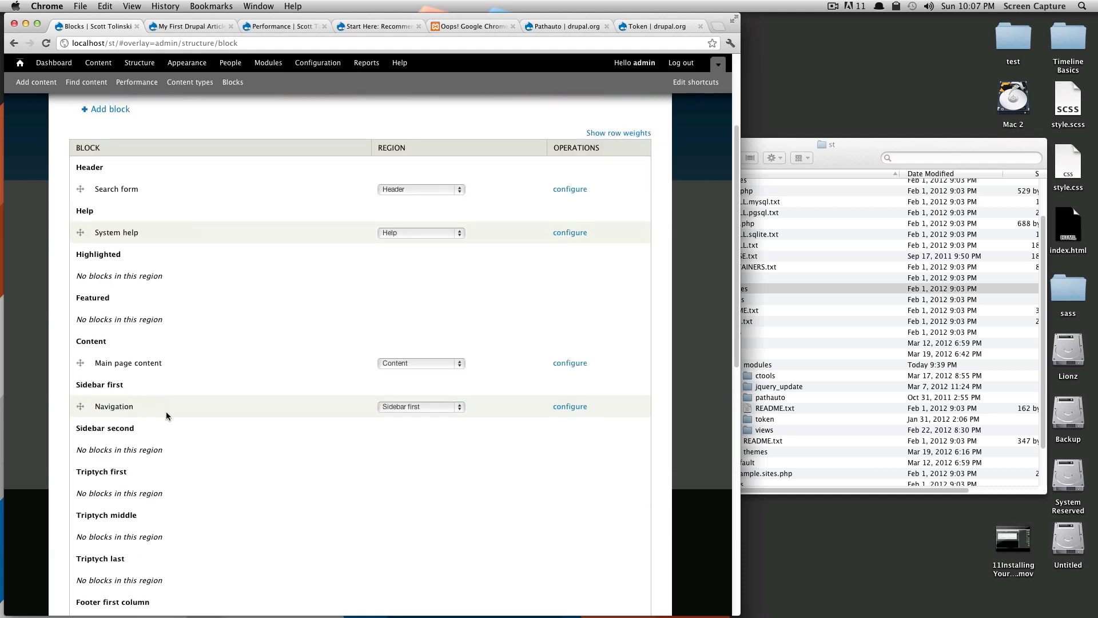
- Configure the Navigation block, keeping its region as Sidebar first
left_click(570, 407)
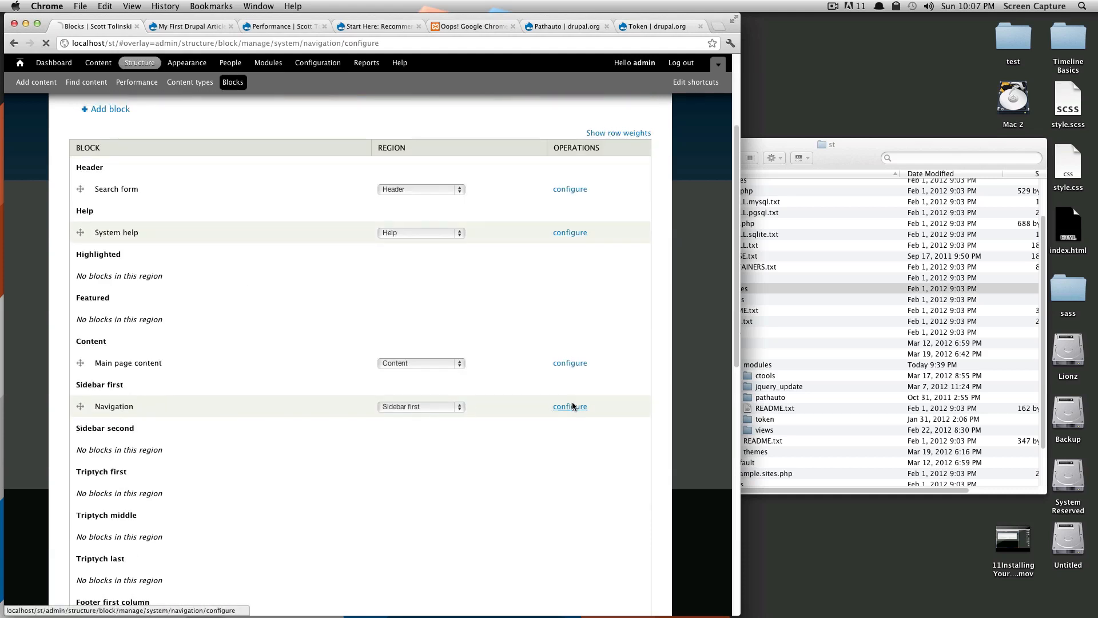
left_click(570, 406)
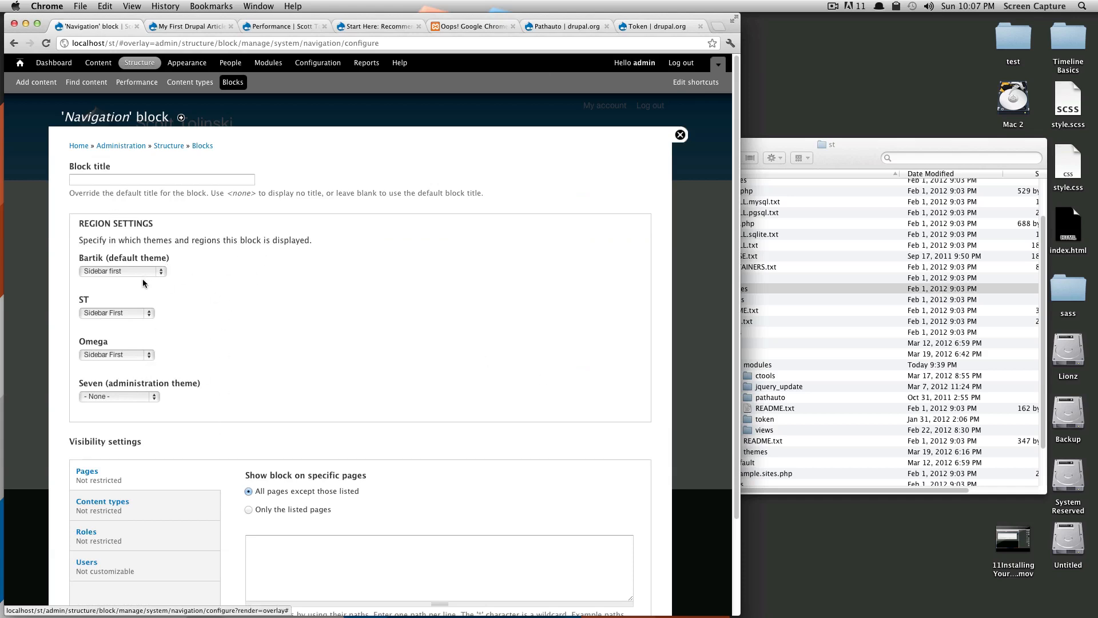
left_click(119, 271)
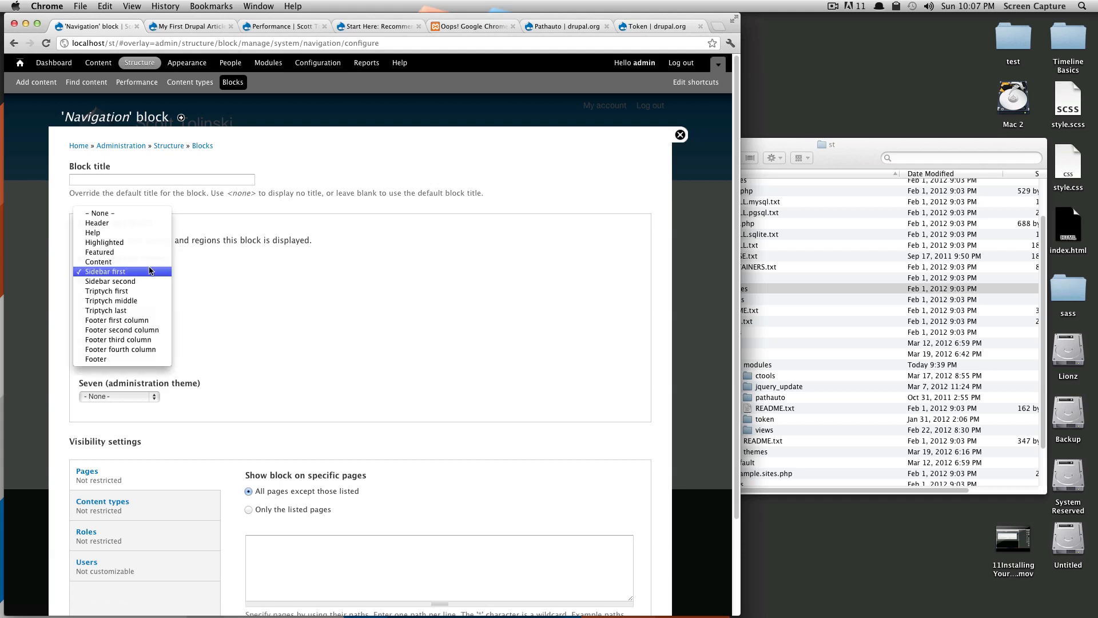
left_click(105, 272)
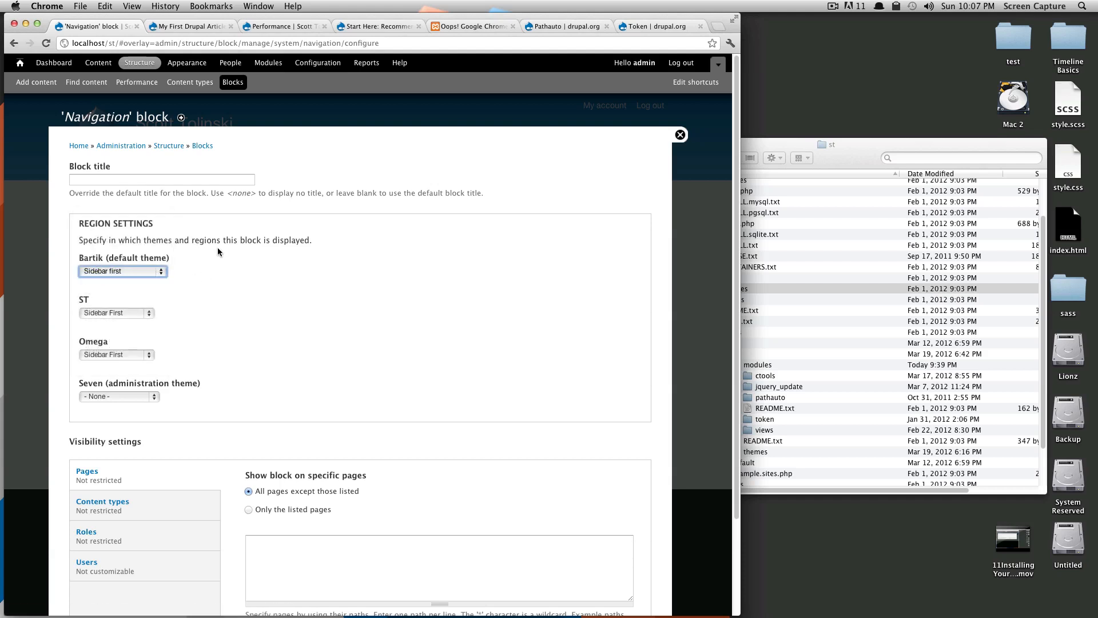
- Set the Navigation block title to <none> so it displays without a heading
left_click(161, 180)
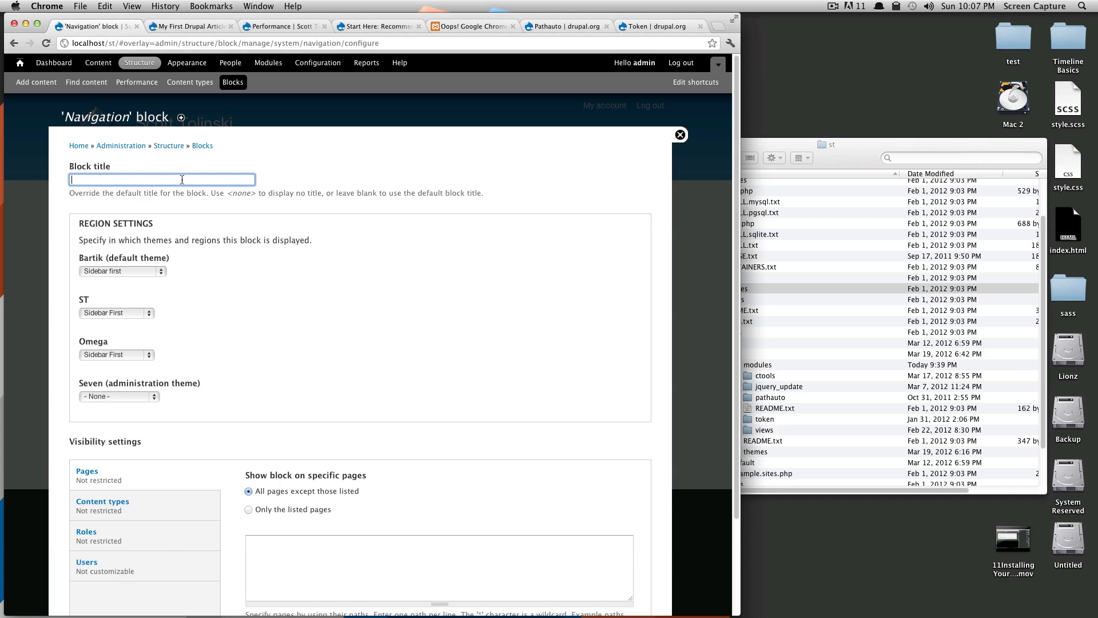
mouse_move(168, 146)
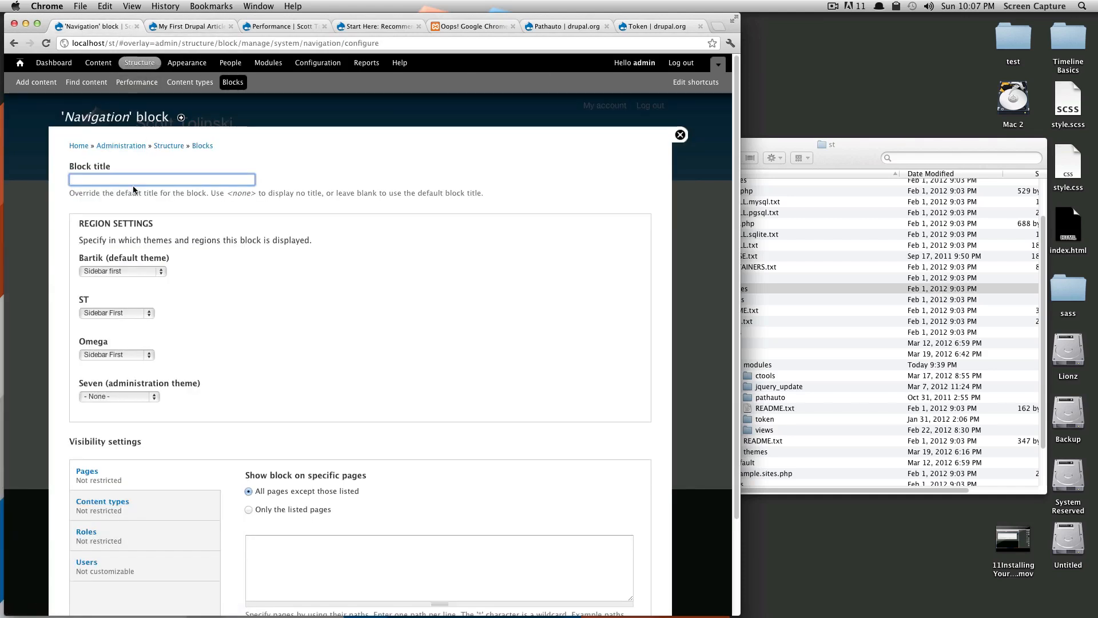
type("<none>")
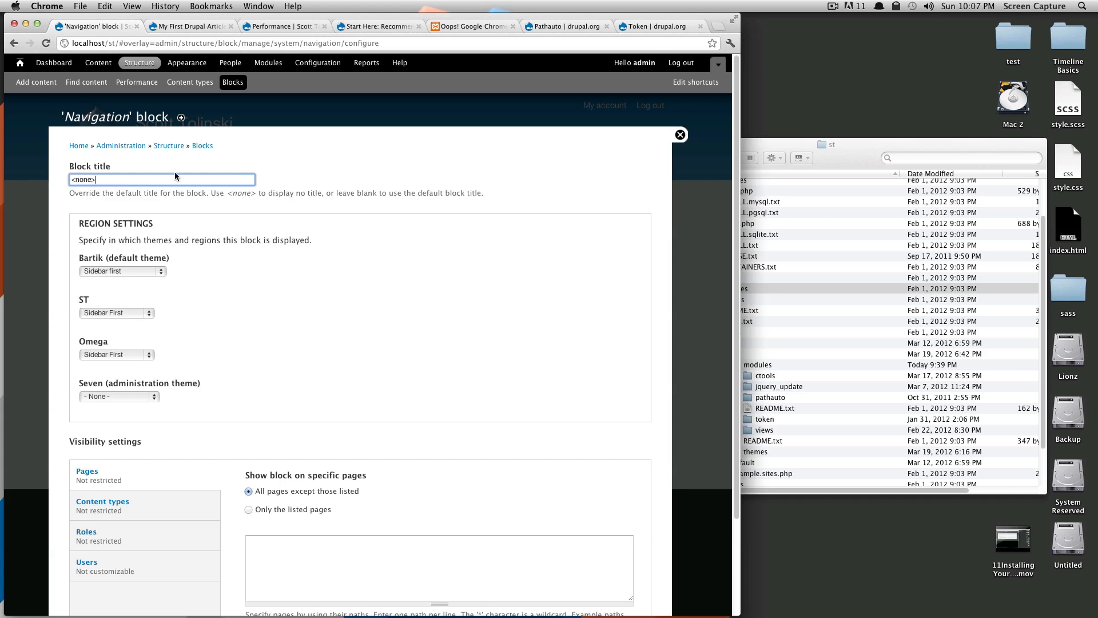
mouse_move(294, 225)
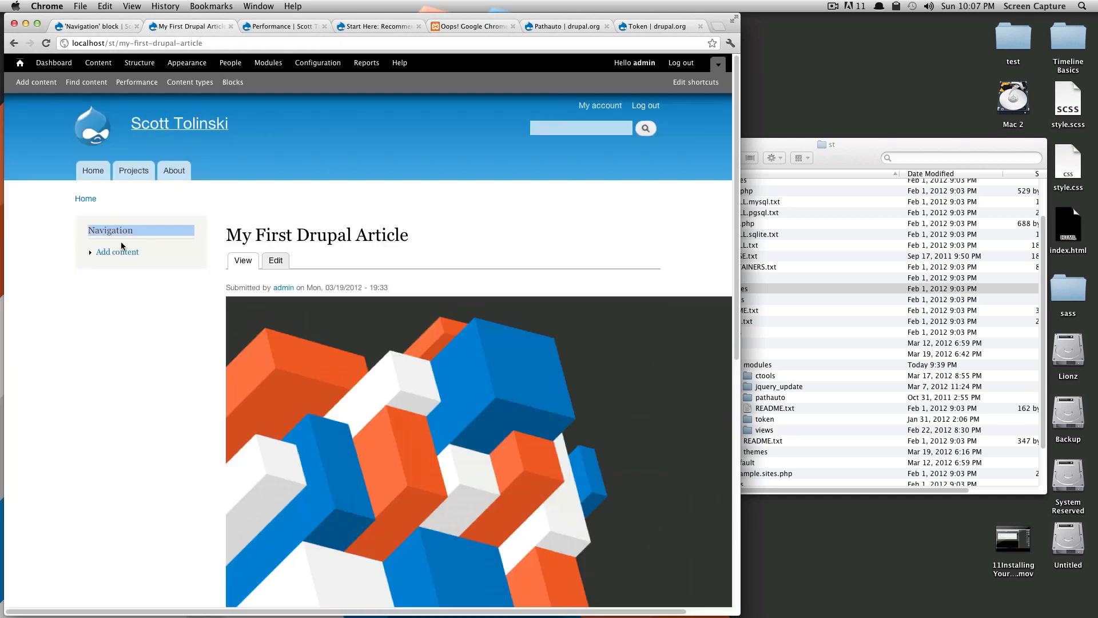
left_click(111, 230)
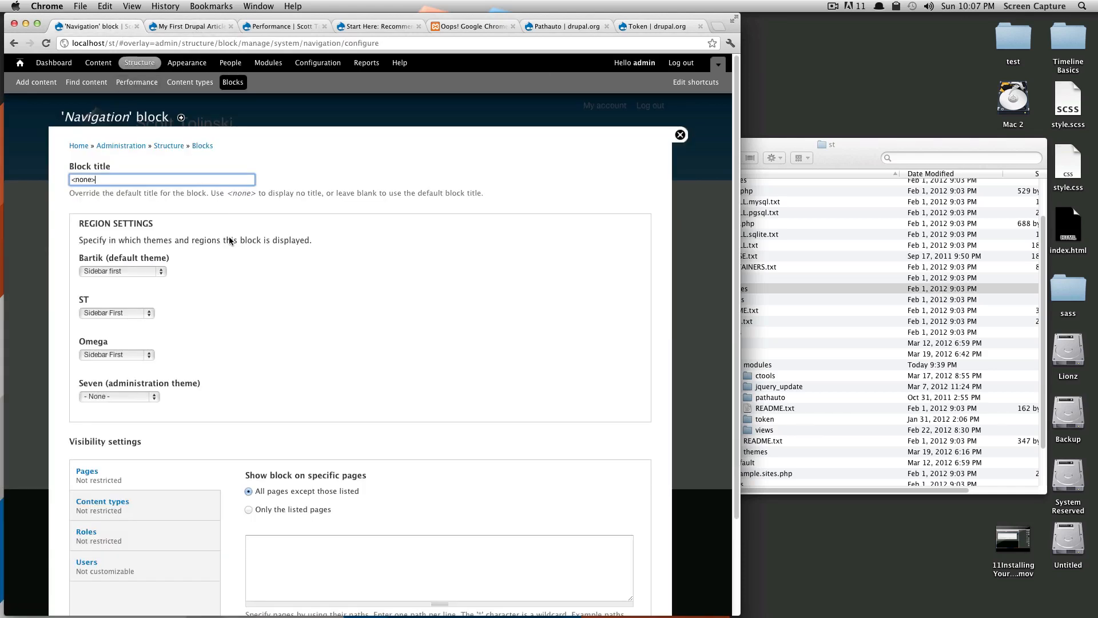
scroll("down", 3)
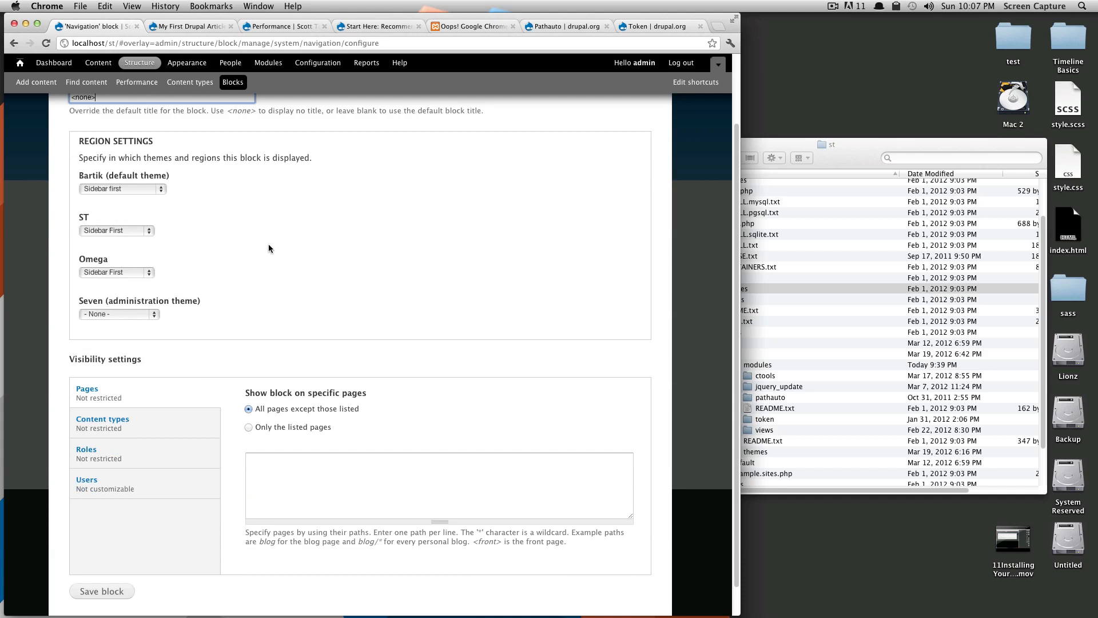
mouse_move(181, 26)
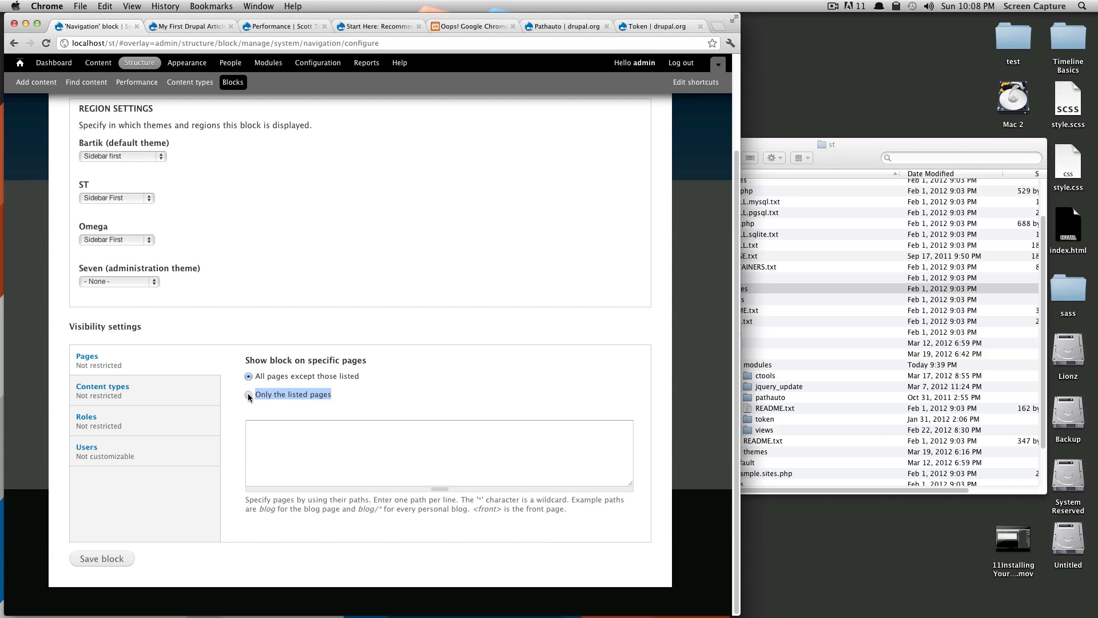
- Show the Navigation block only on the listed page <front> and save the block
left_click(248, 395)
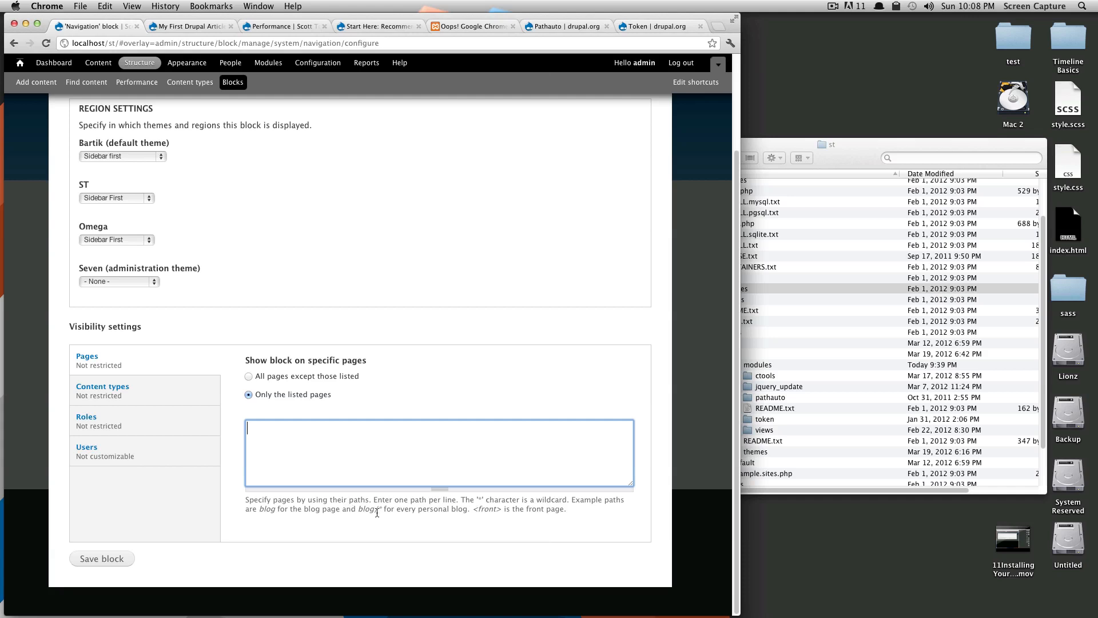
double_click(487, 508)
type("<")
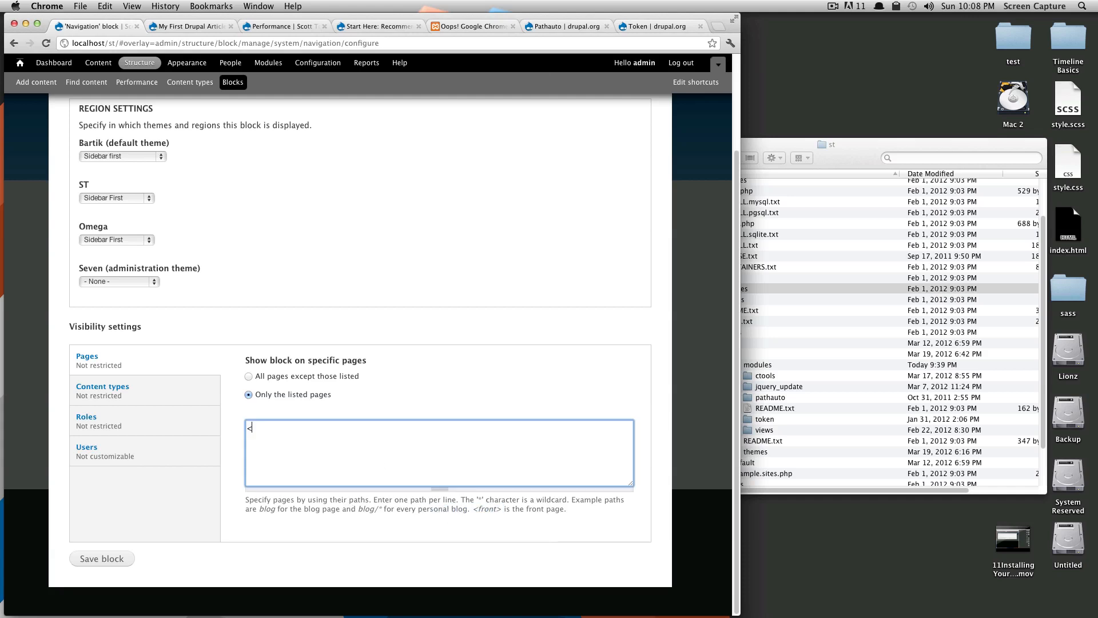
type("front>")
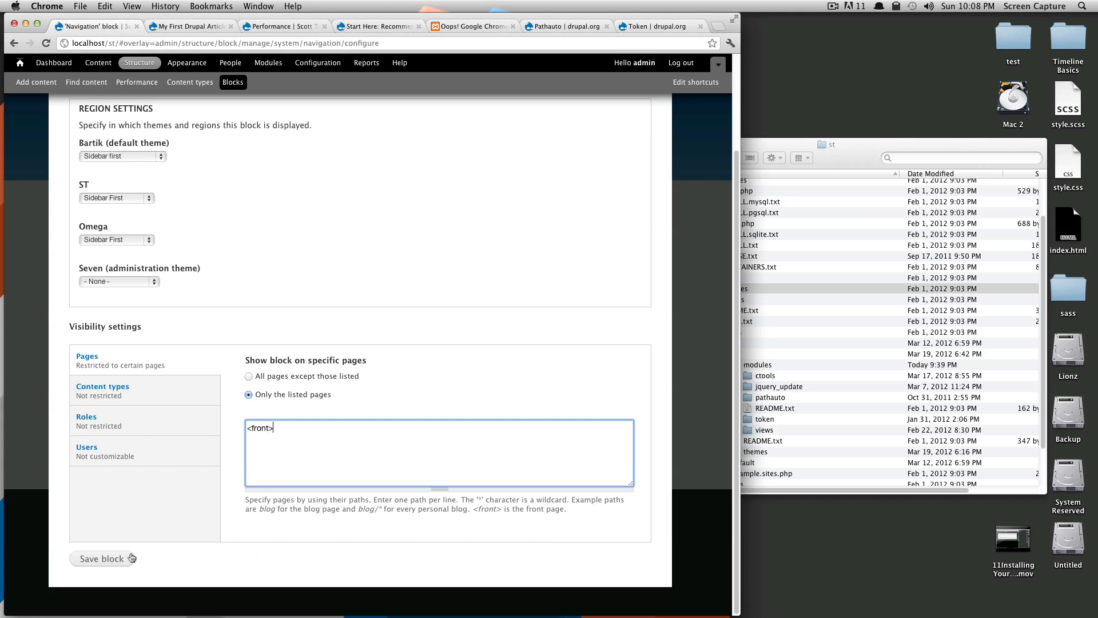
left_click(102, 558)
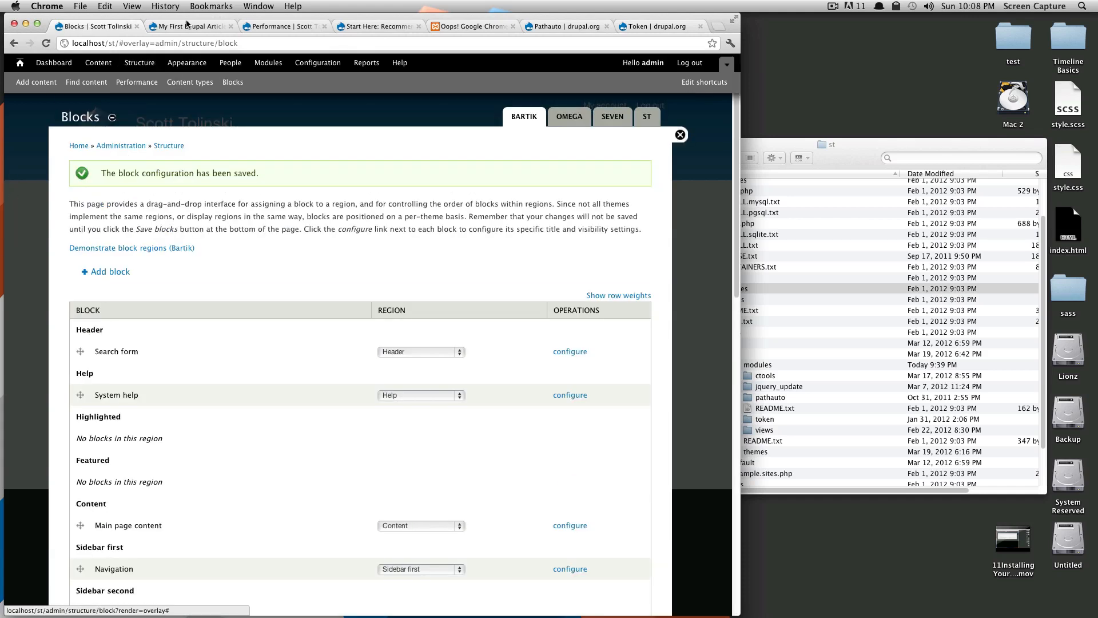
- Check the untitled Navigation block on the front page, then view the Projects page
left_click(189, 27)
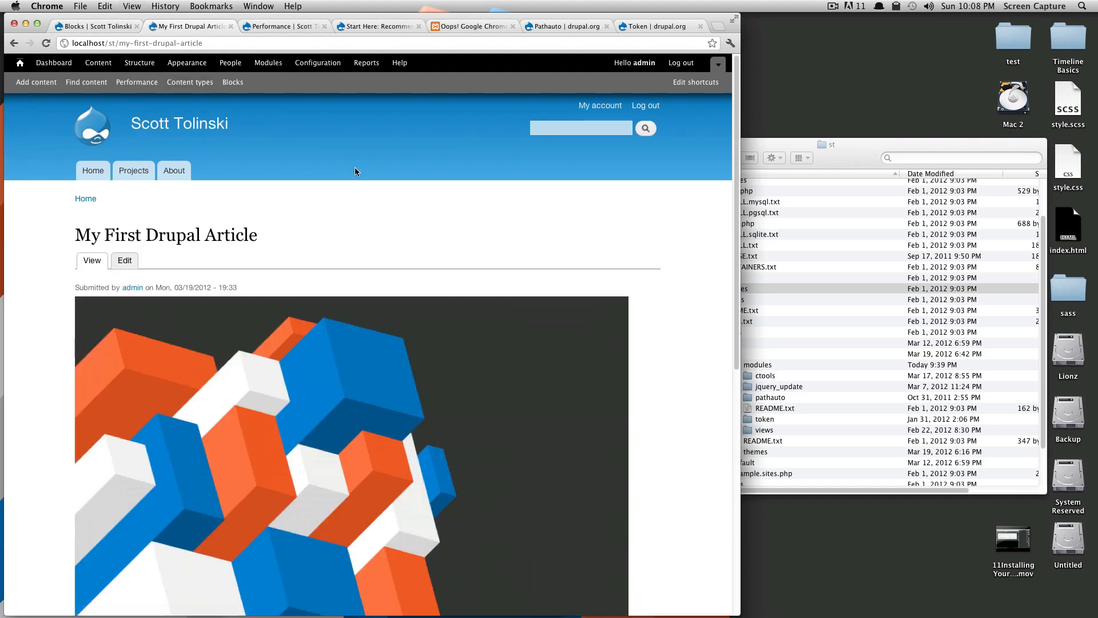
scroll("down", 3)
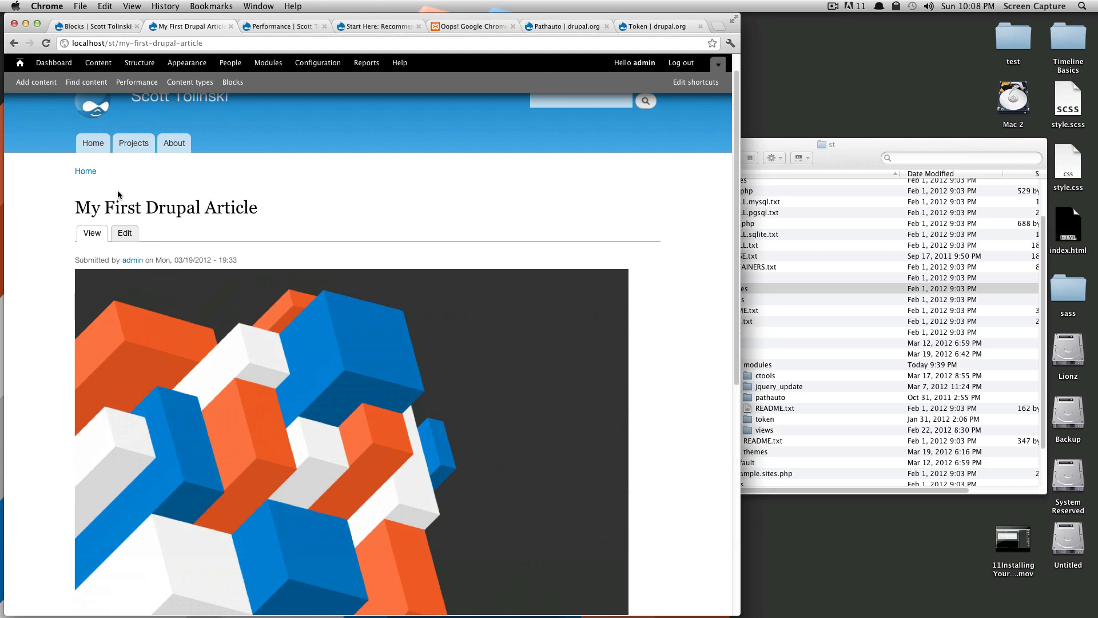
mouse_move(187, 315)
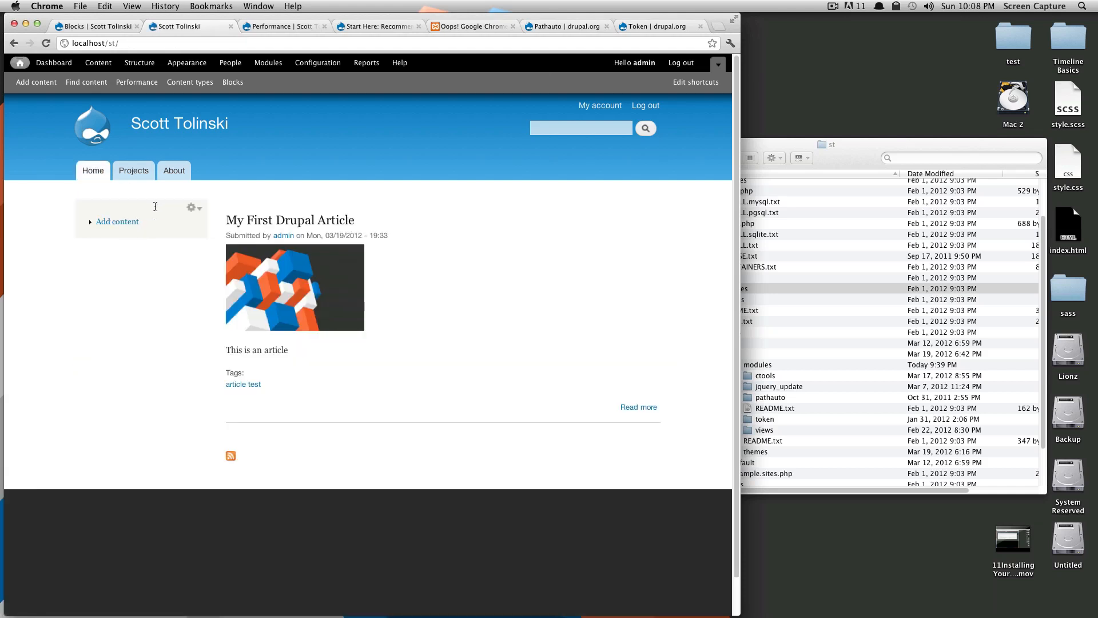
mouse_move(107, 213)
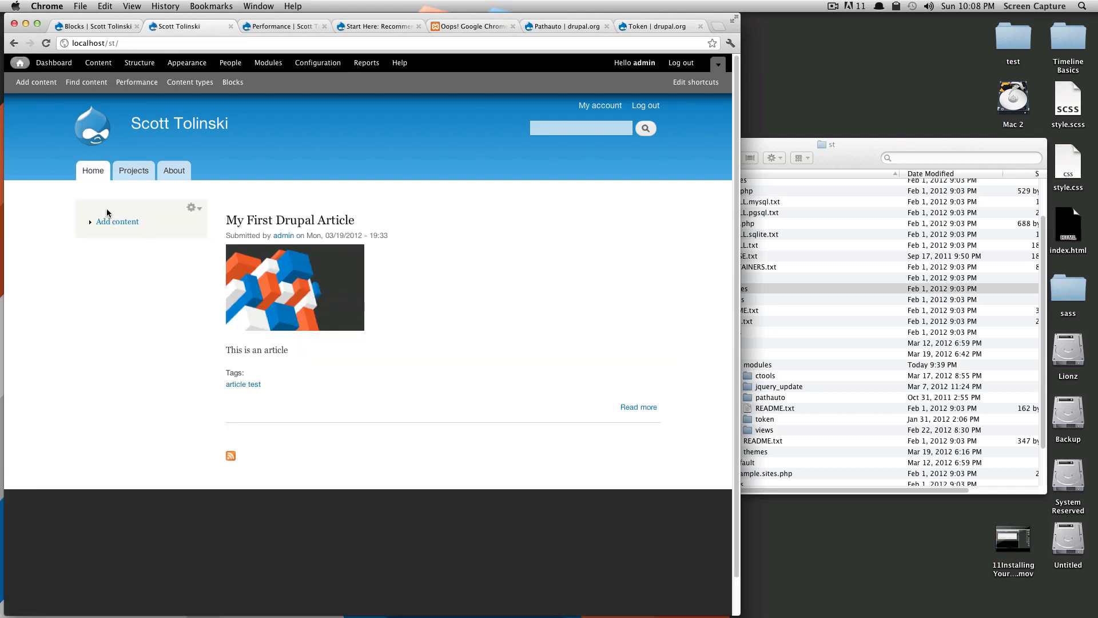
mouse_move(149, 218)
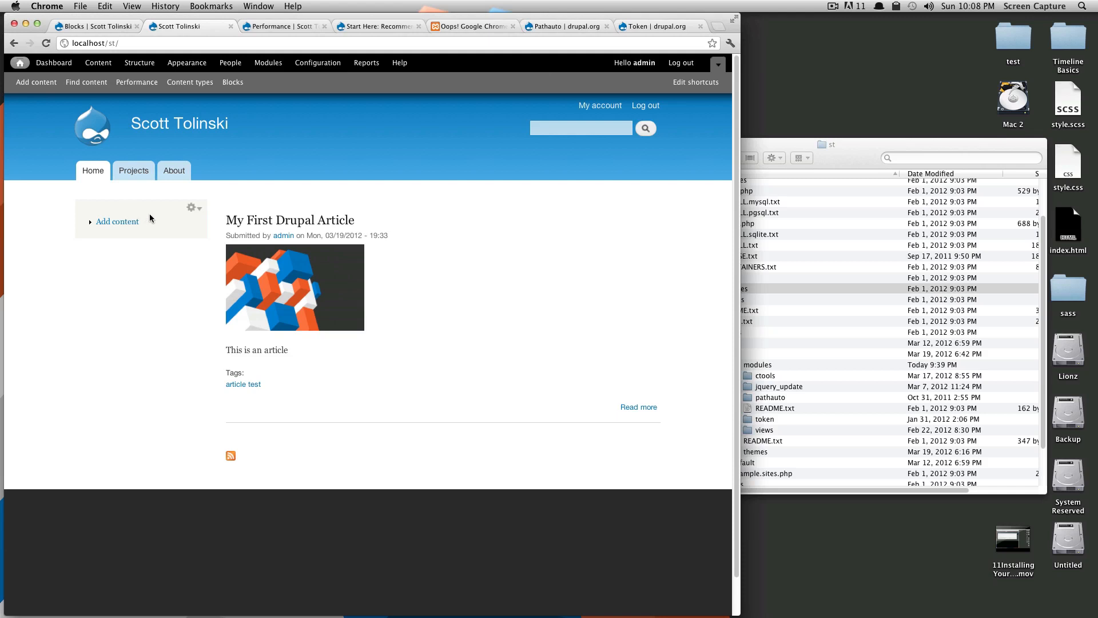
mouse_move(147, 220)
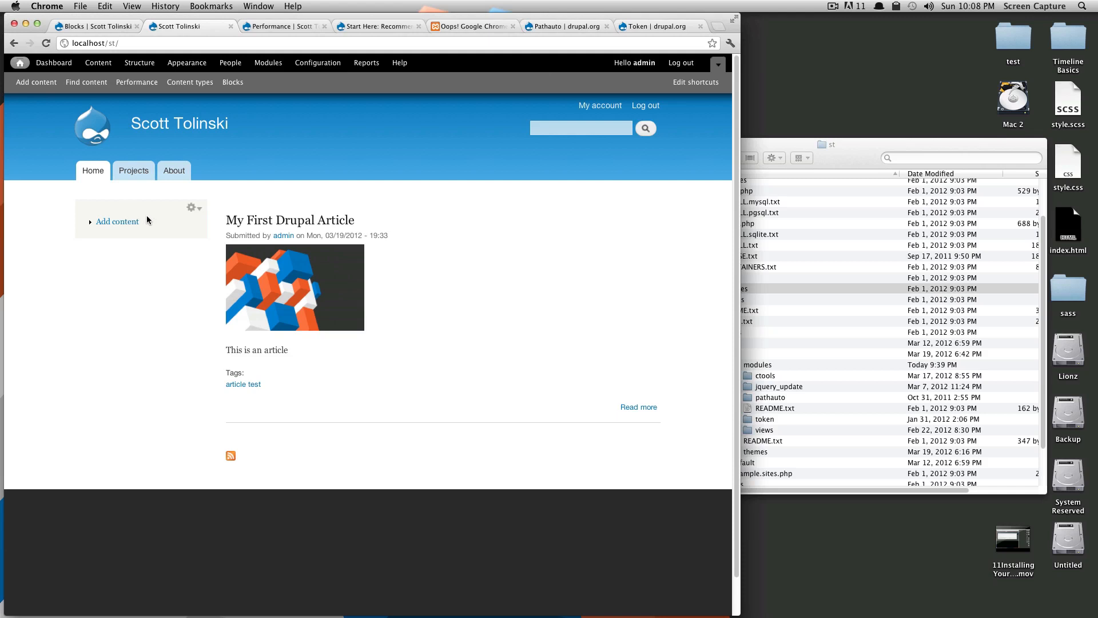
left_click(580, 128)
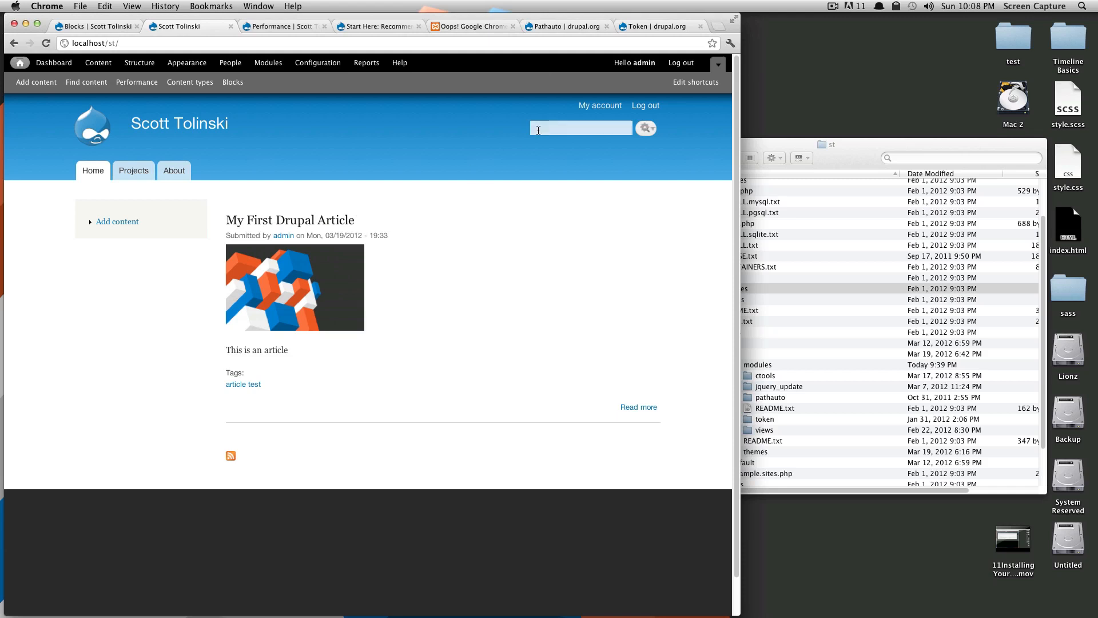
left_click(645, 128)
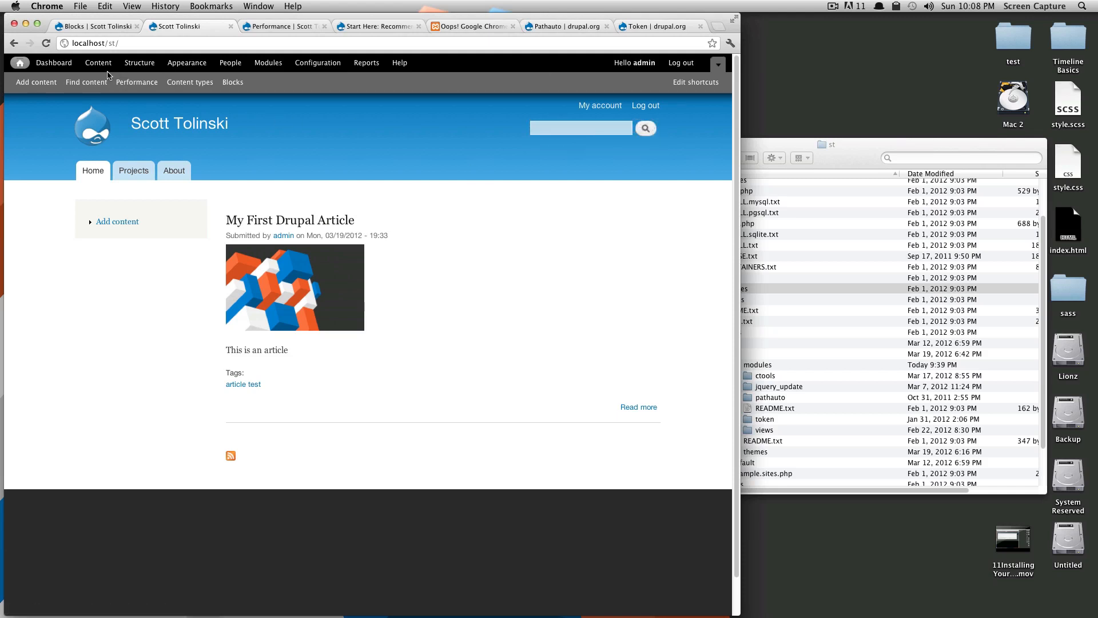
left_click(133, 170)
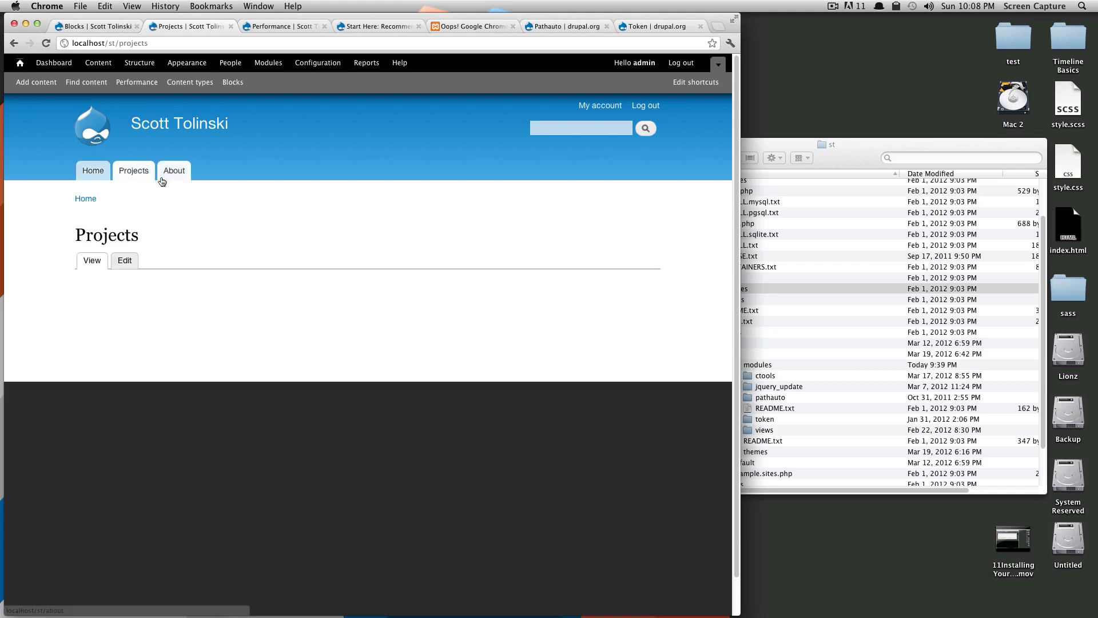
mouse_move(331, 111)
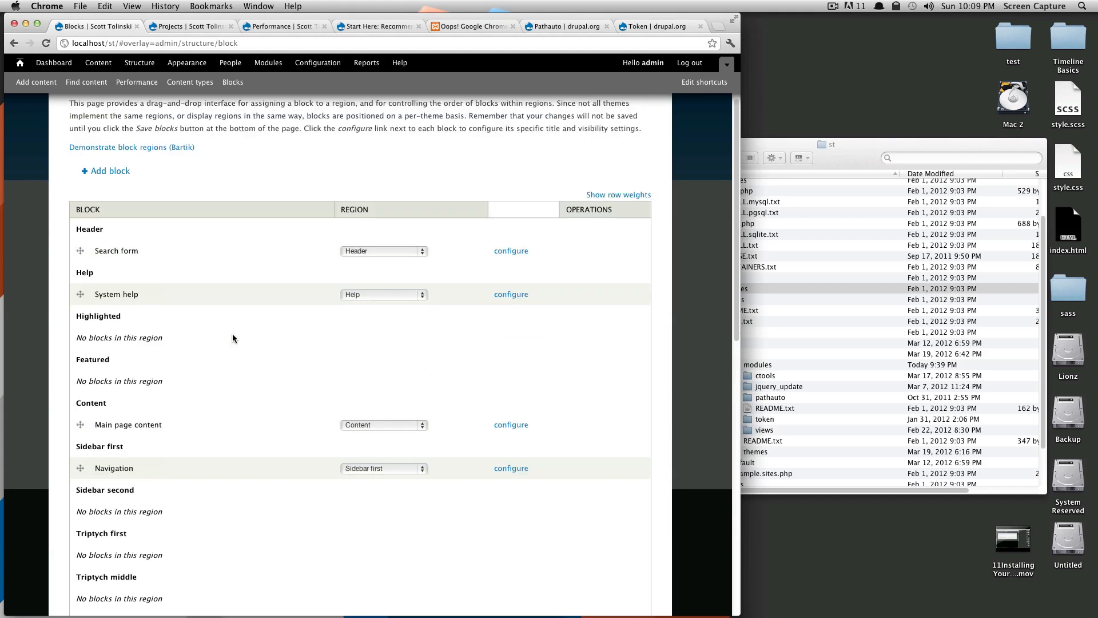
mouse_move(509, 258)
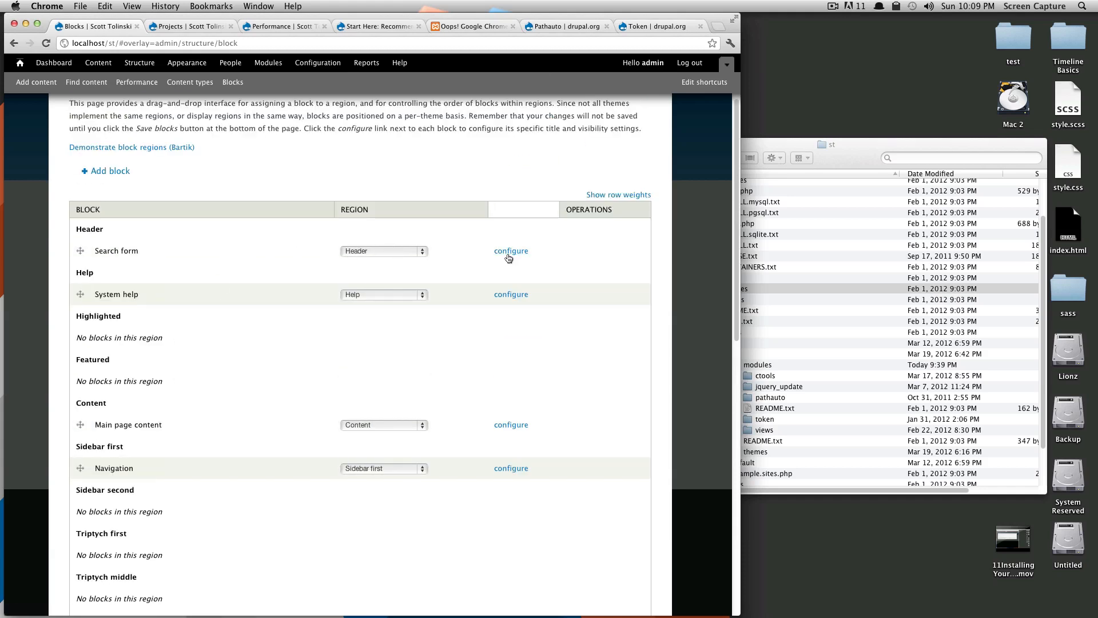
- Configure the Search form block to show on all pages except those listed, starting the 'pr' path
left_click(511, 250)
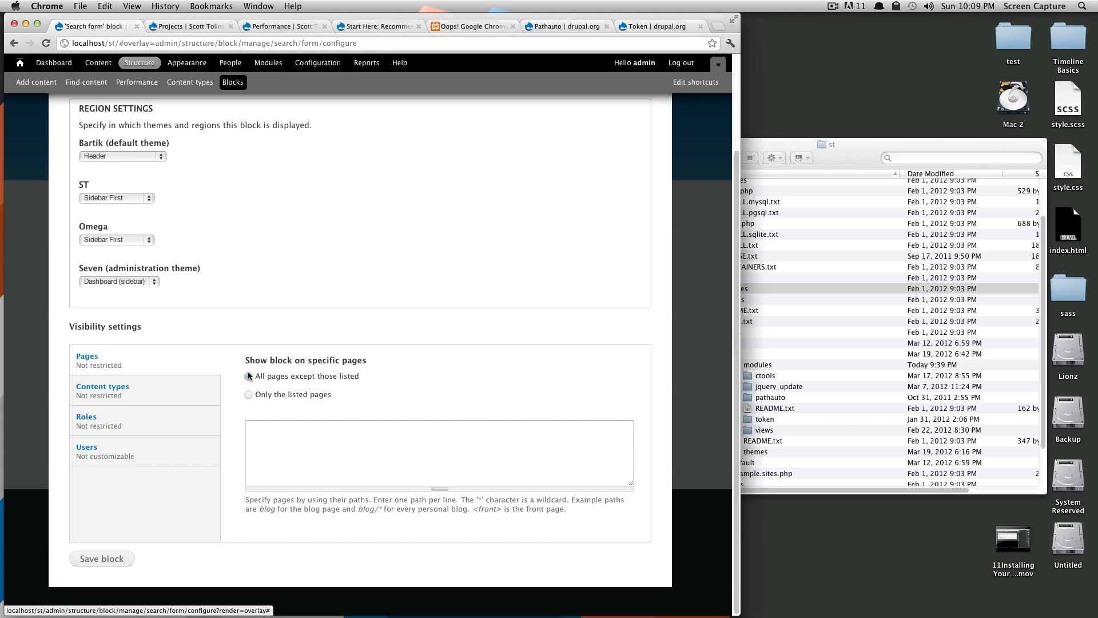
left_click(248, 377)
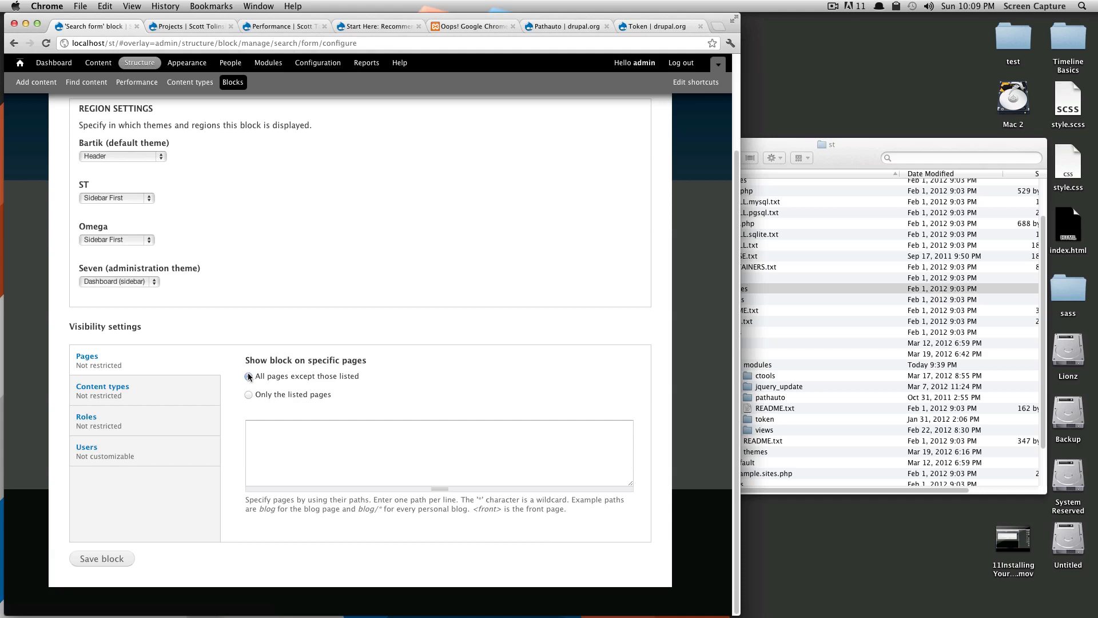
left_click(440, 453)
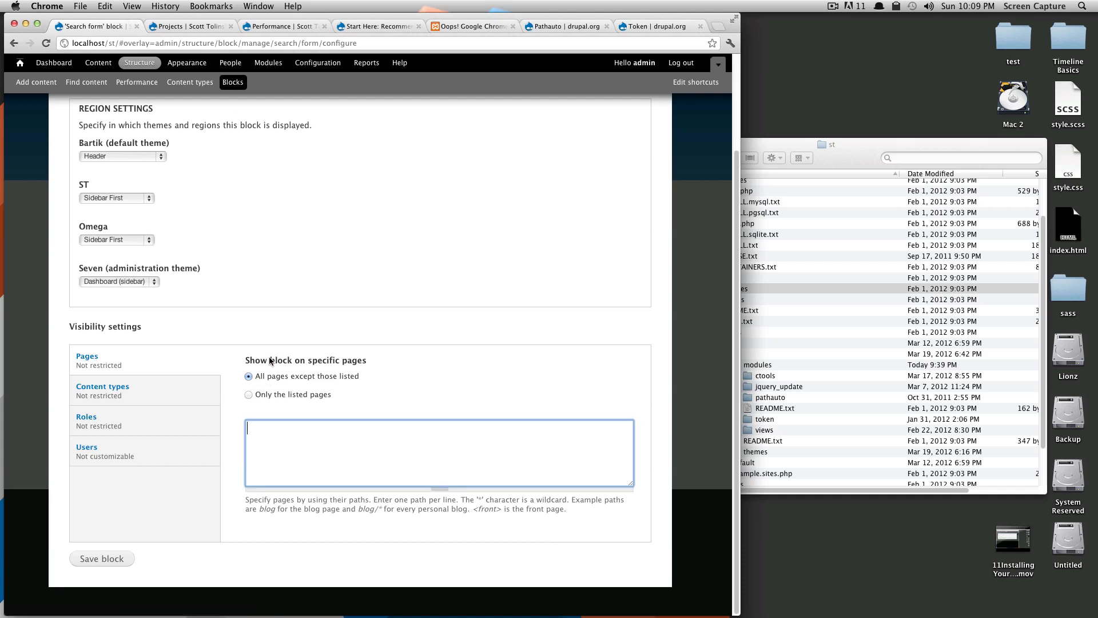
mouse_move(283, 453)
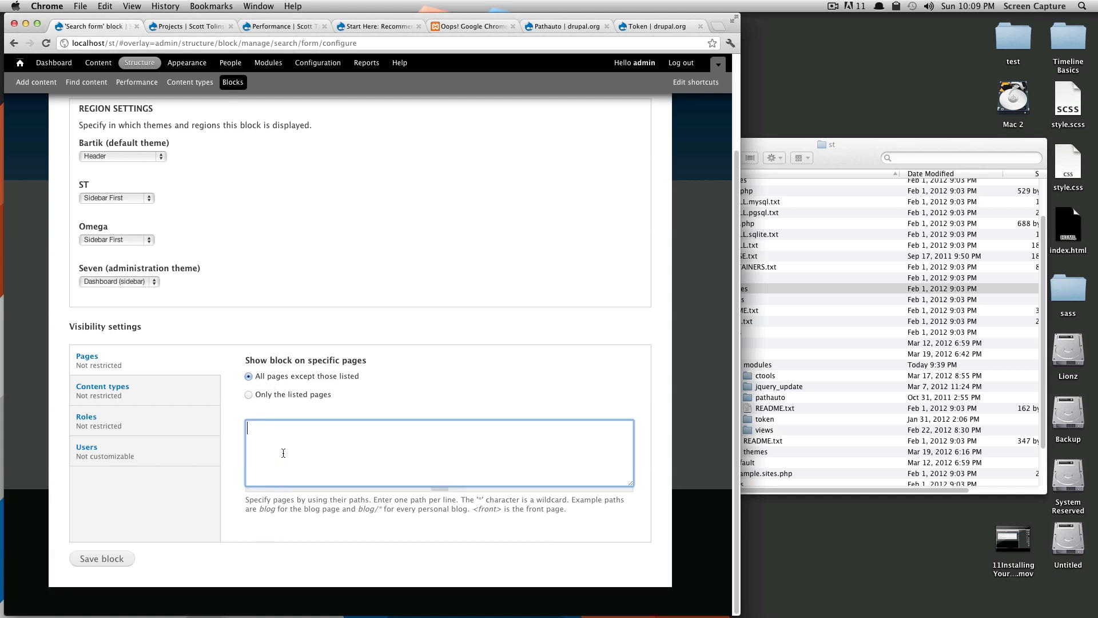
type("pr")
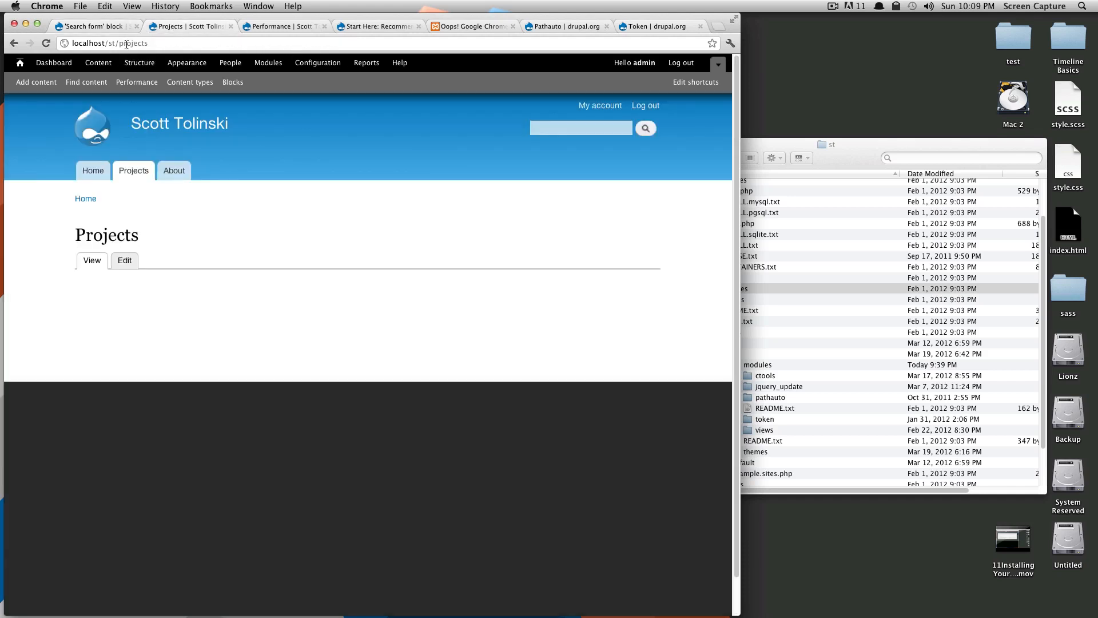
- Copy the projects path from the address bar and return to the Search form block settings
double_click(132, 42)
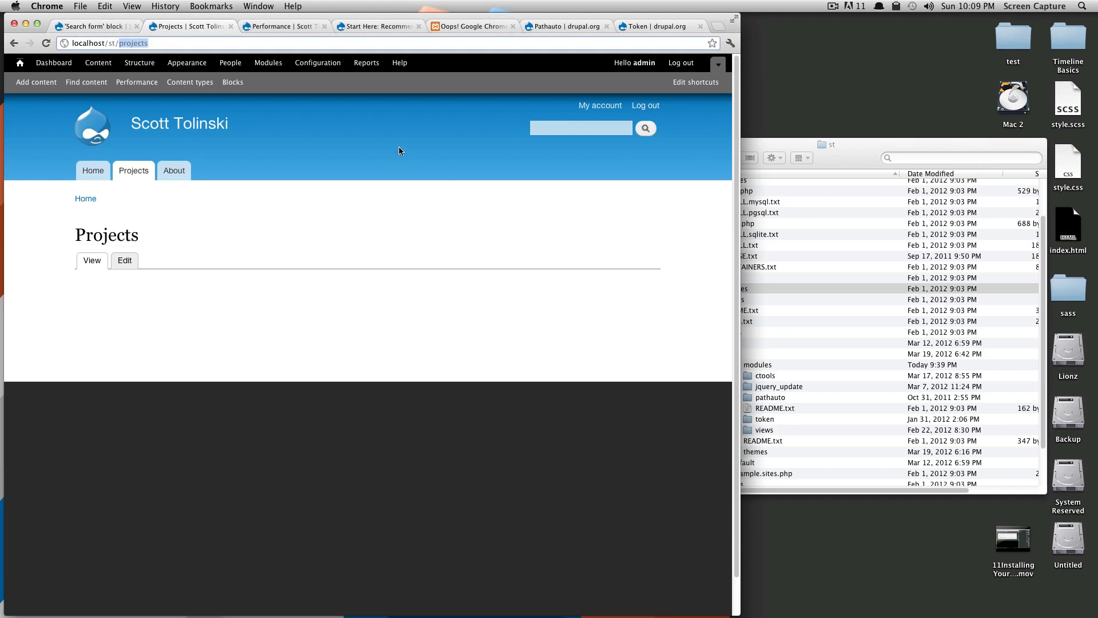
left_click(91, 26)
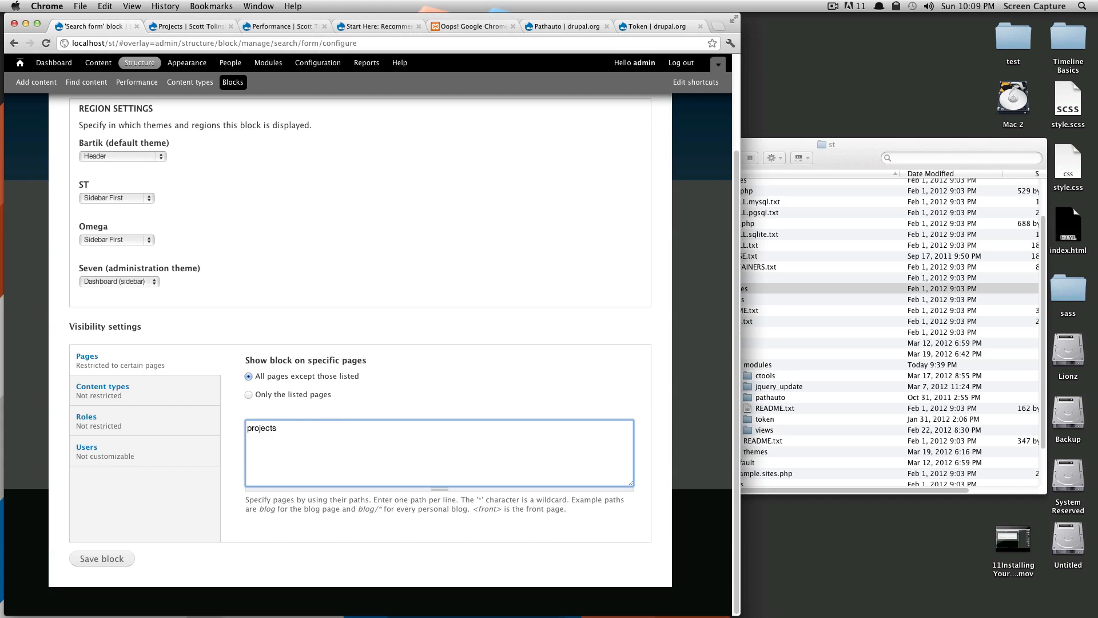
- Add 'projects/*' to the Search form block's excluded pages and save the block
type("projects/")
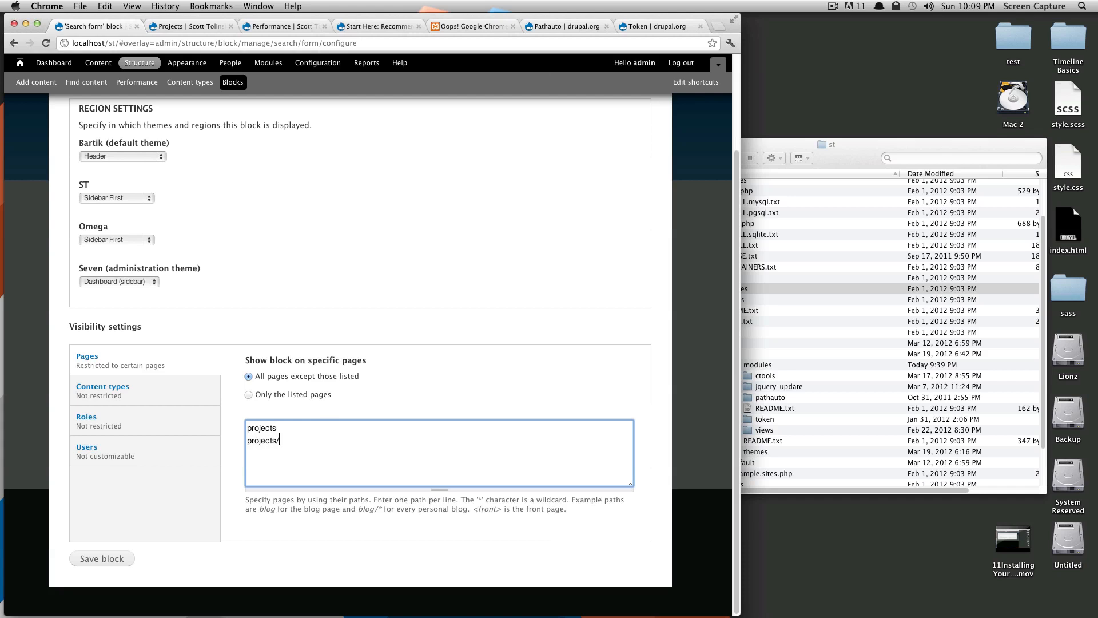
type("*")
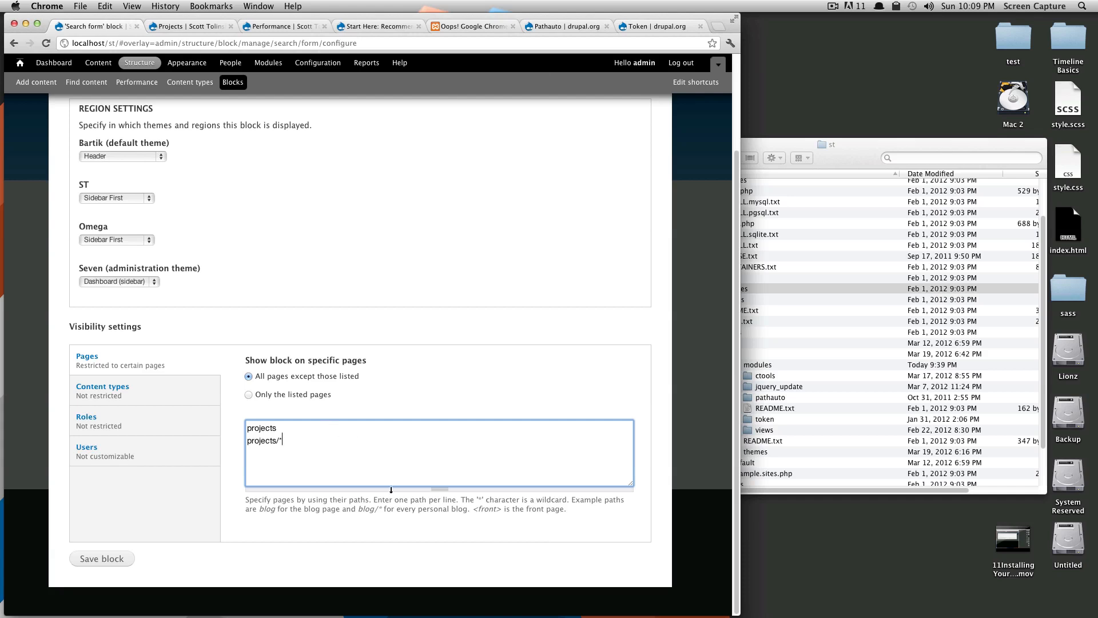
mouse_move(546, 496)
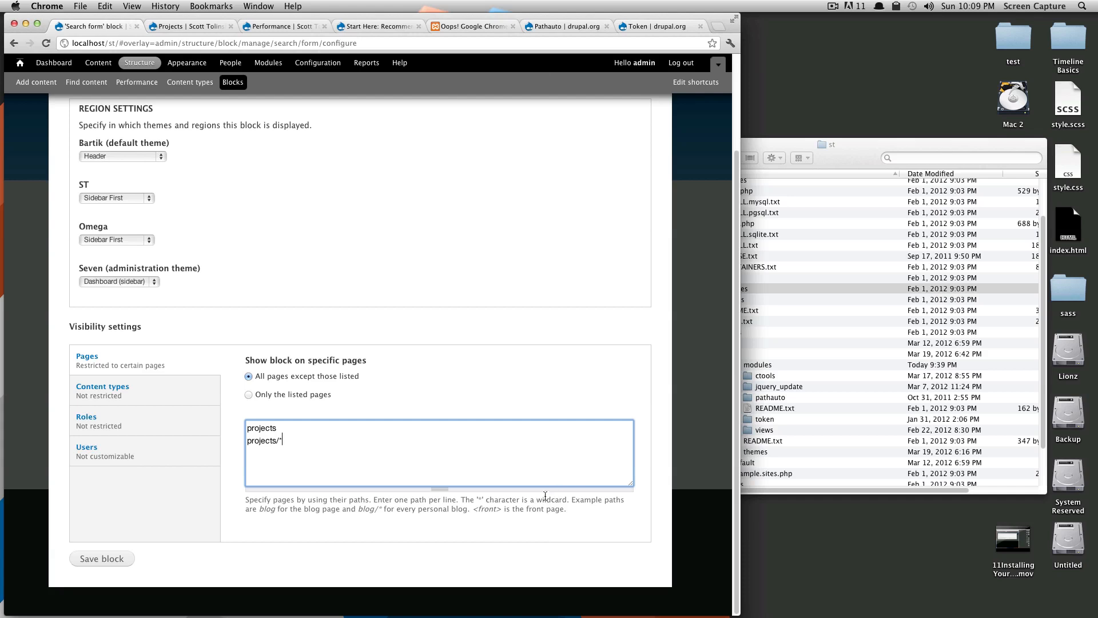
mouse_move(257, 438)
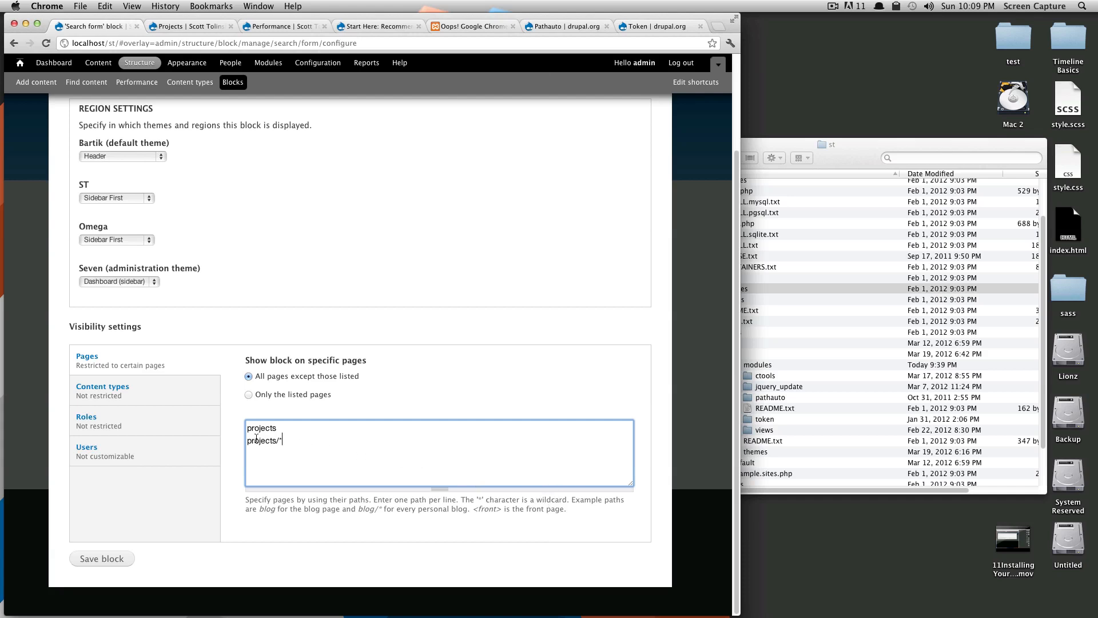
mouse_move(385, 451)
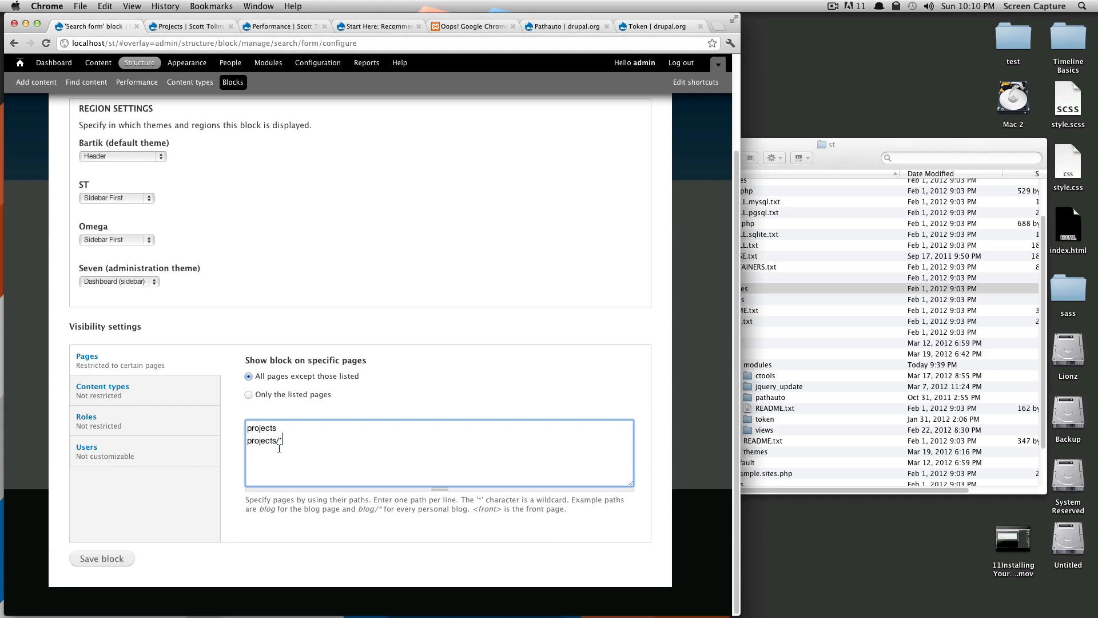
left_click(101, 558)
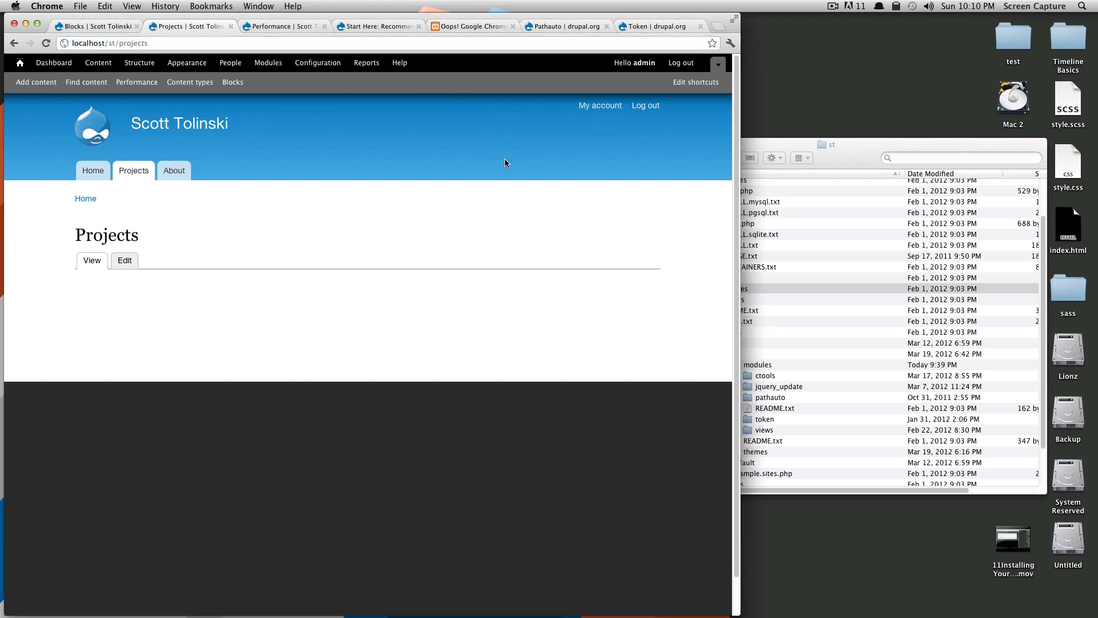
- Check the search box on the Home and About pages, then return to Blocks admin
left_click(93, 170)
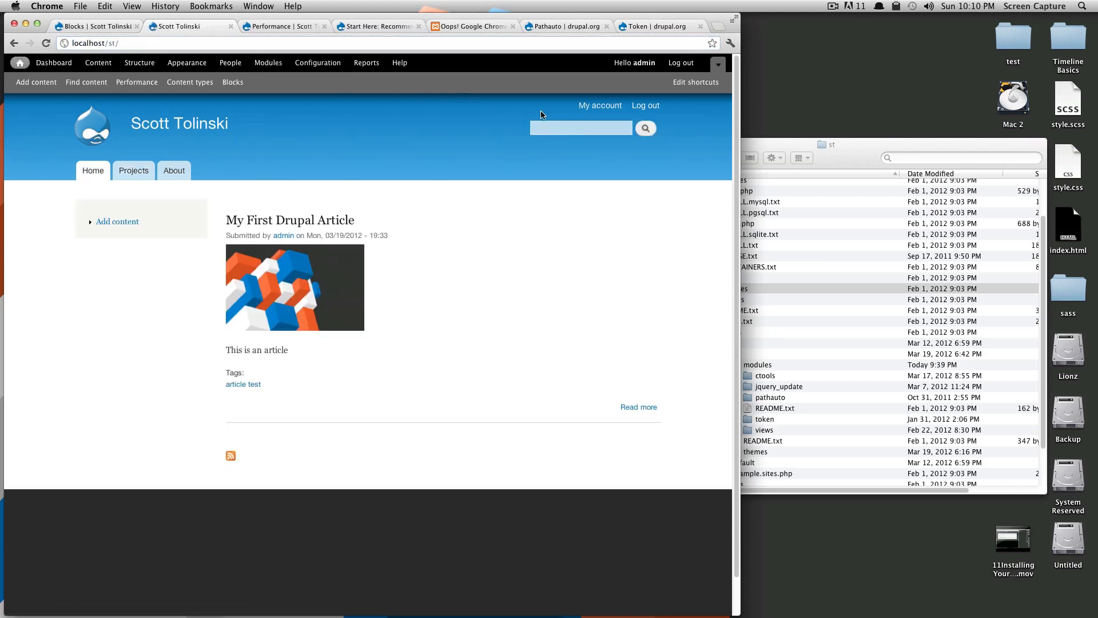
left_click(173, 170)
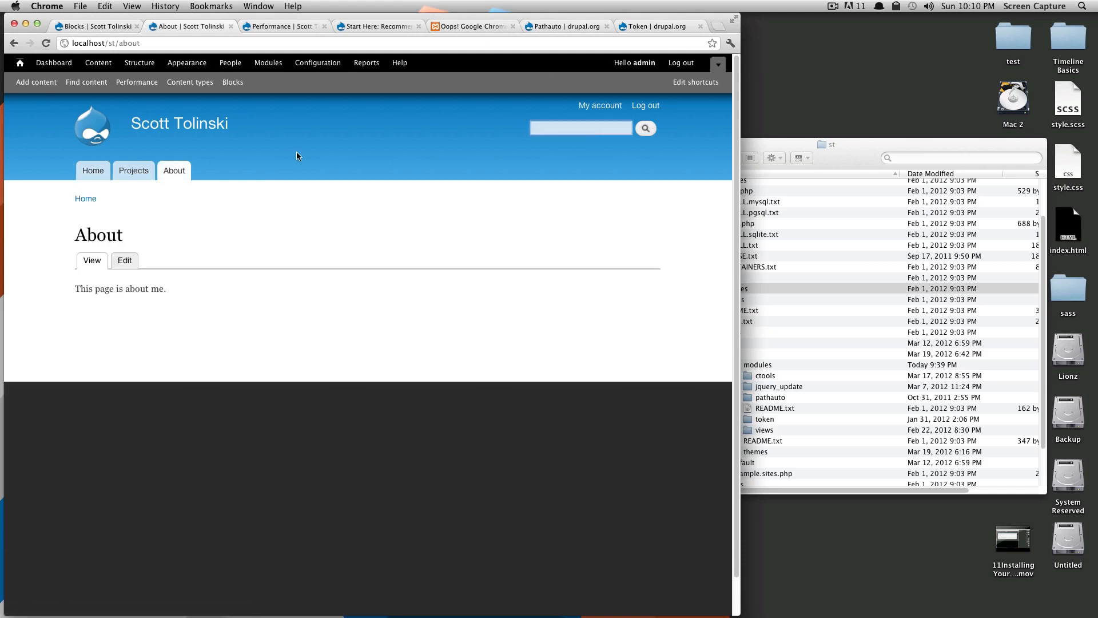
left_click(133, 170)
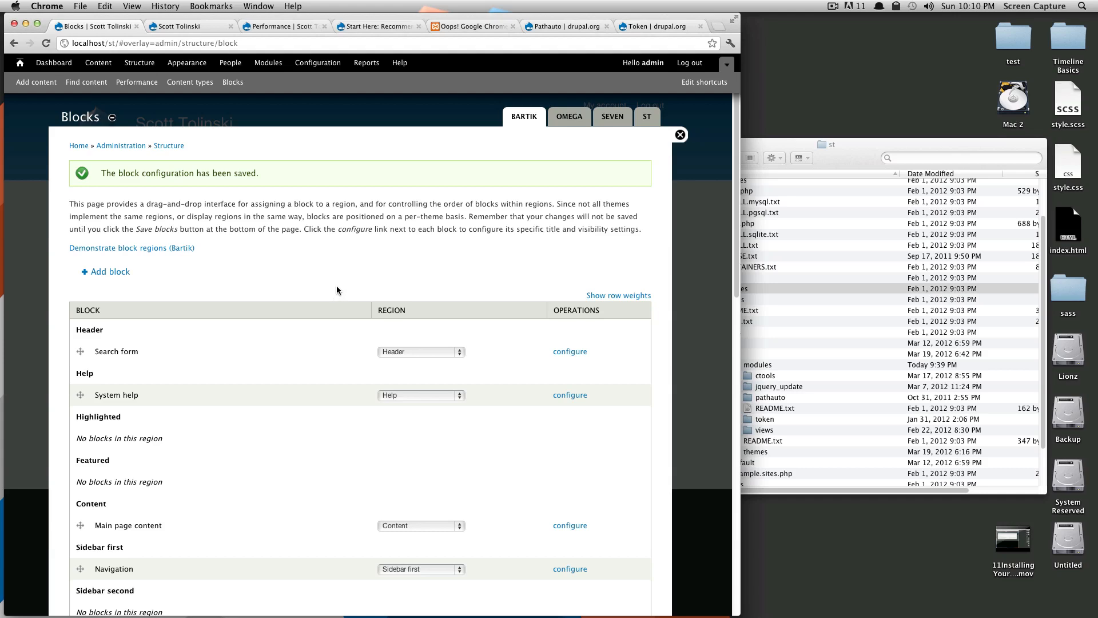
scroll("down", 3)
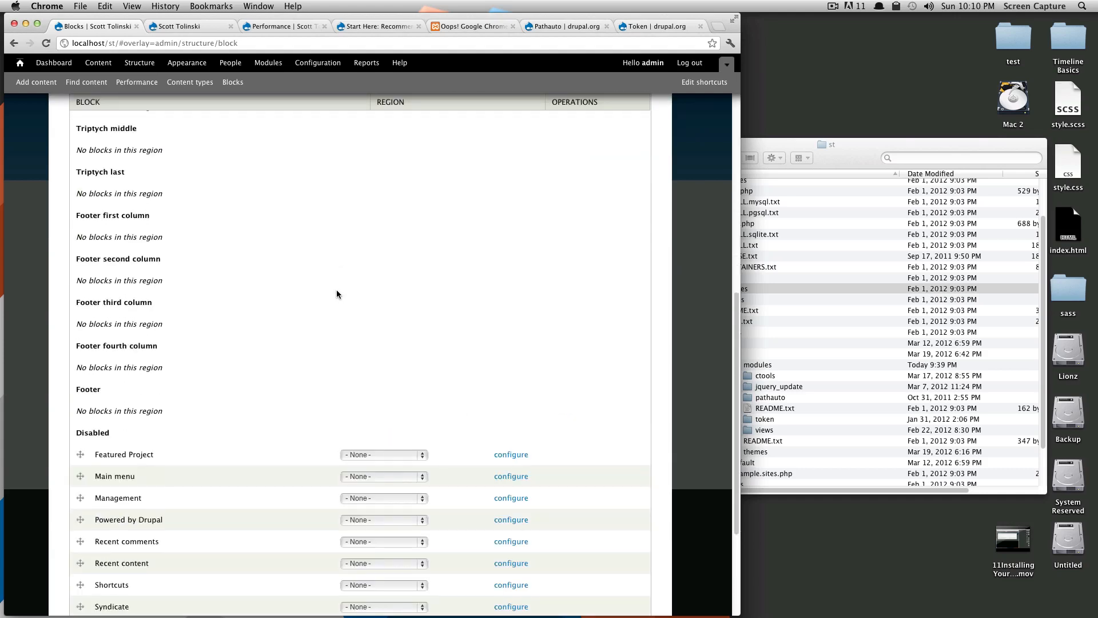
scroll("down", 3)
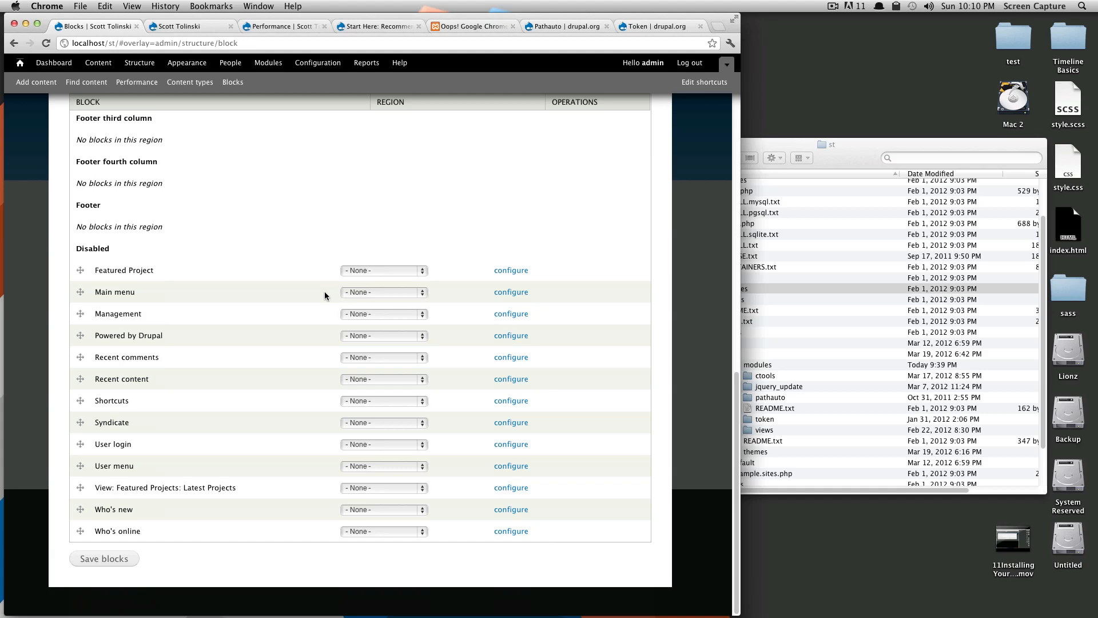
mouse_move(196, 362)
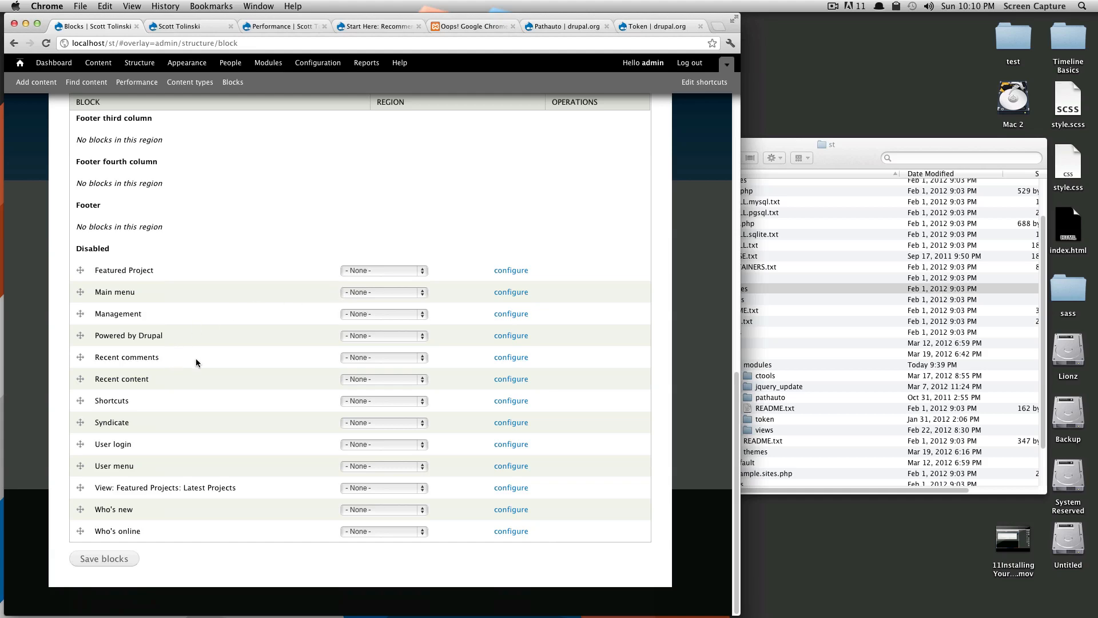
left_click(104, 558)
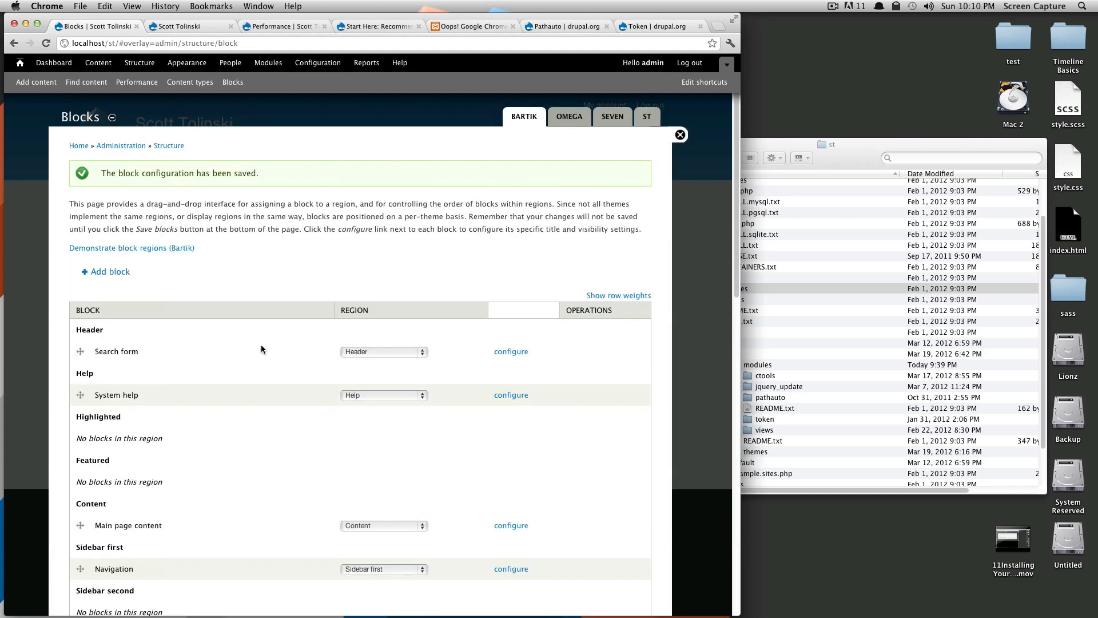